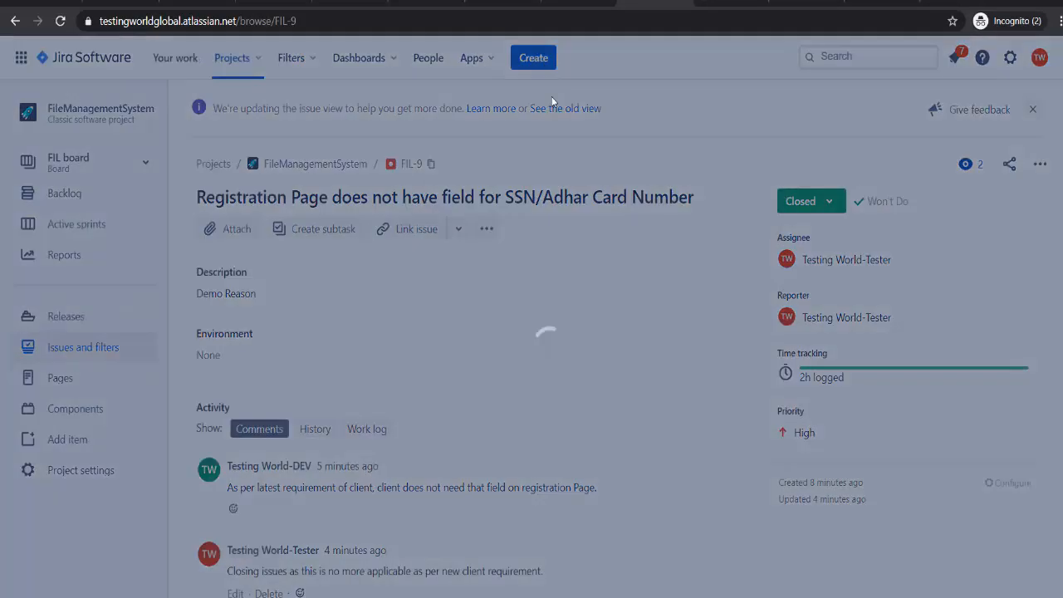
Start a new Bug with summary 'Not able to Registration... Email Id containing special characters'
click(533, 56)
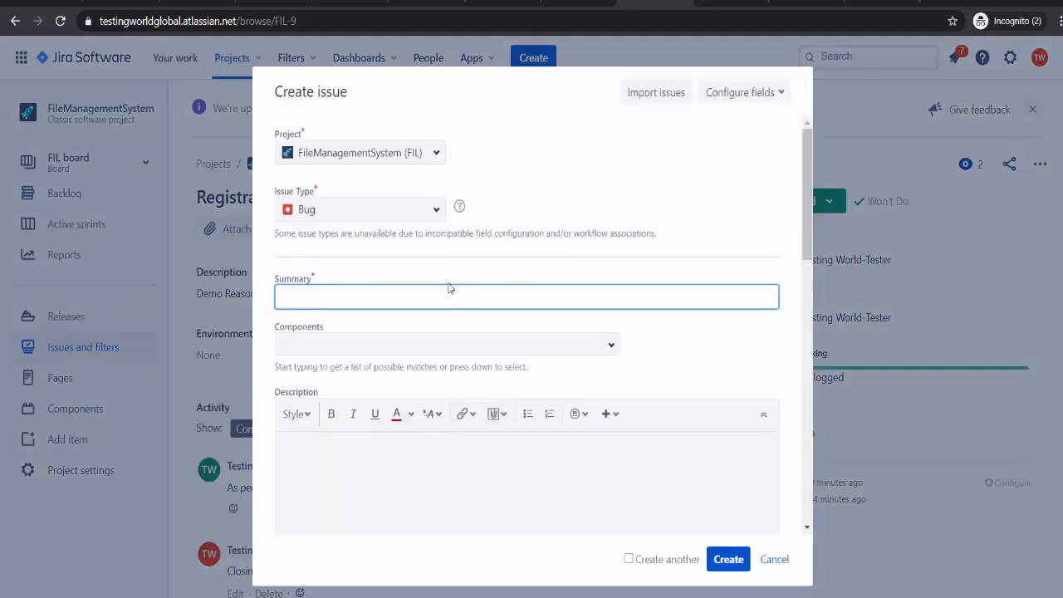
text(N)
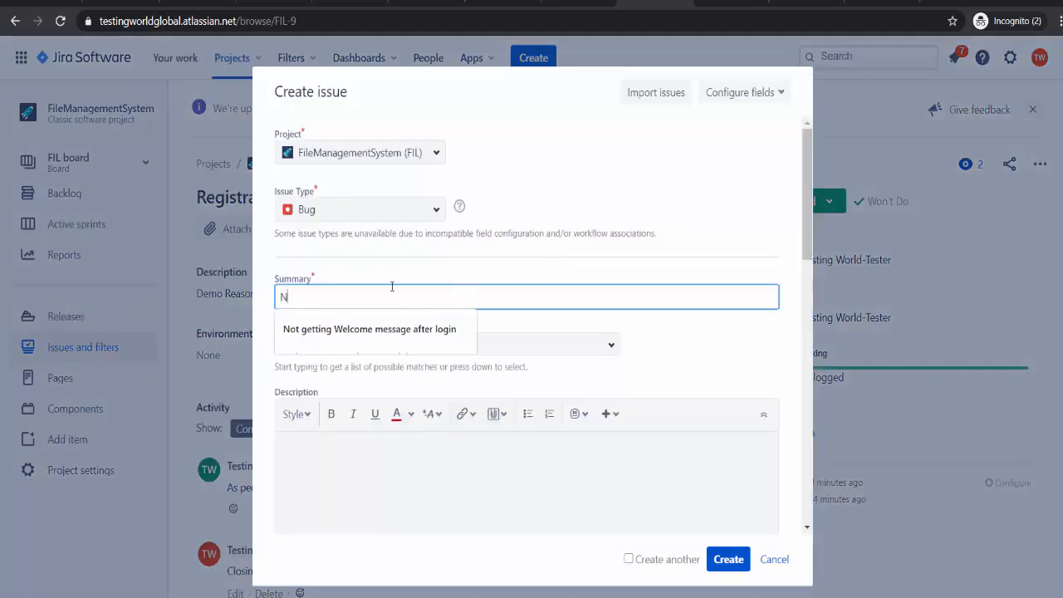
text(Not able to R)
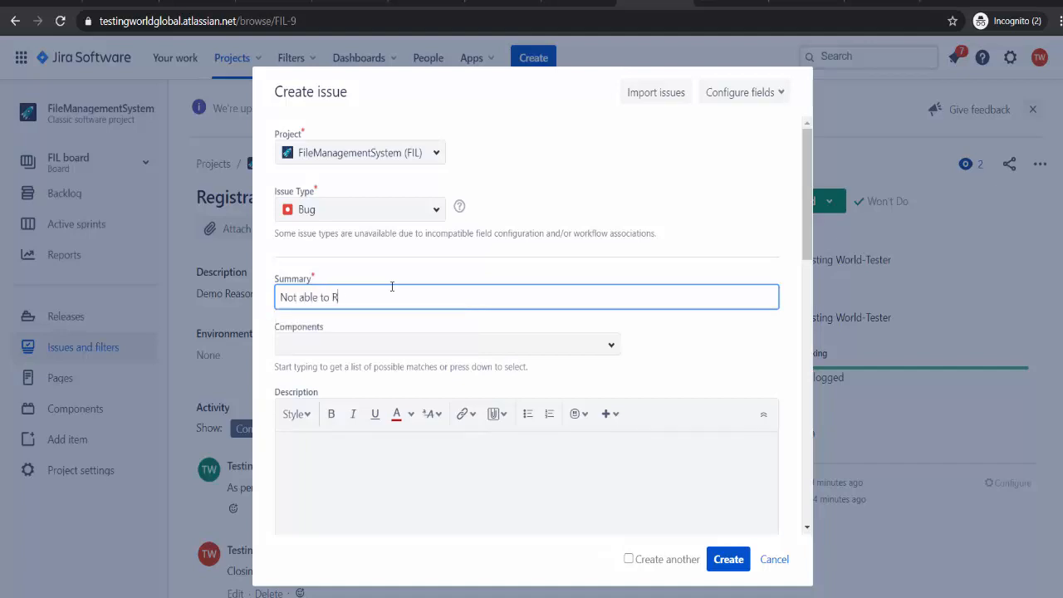
text(egistration with E)
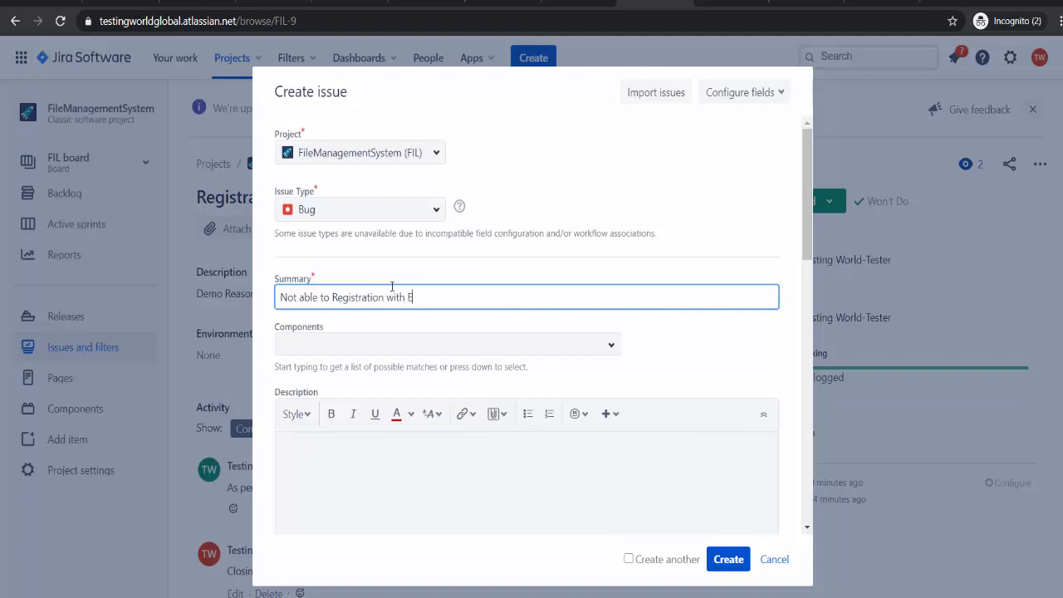
text(mail Id)
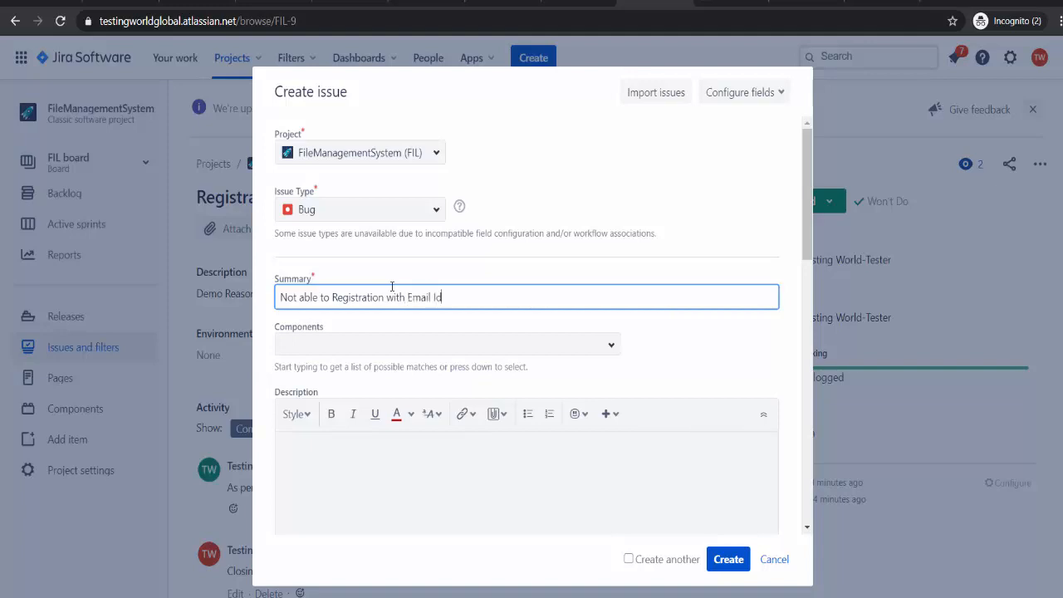
text(containing)
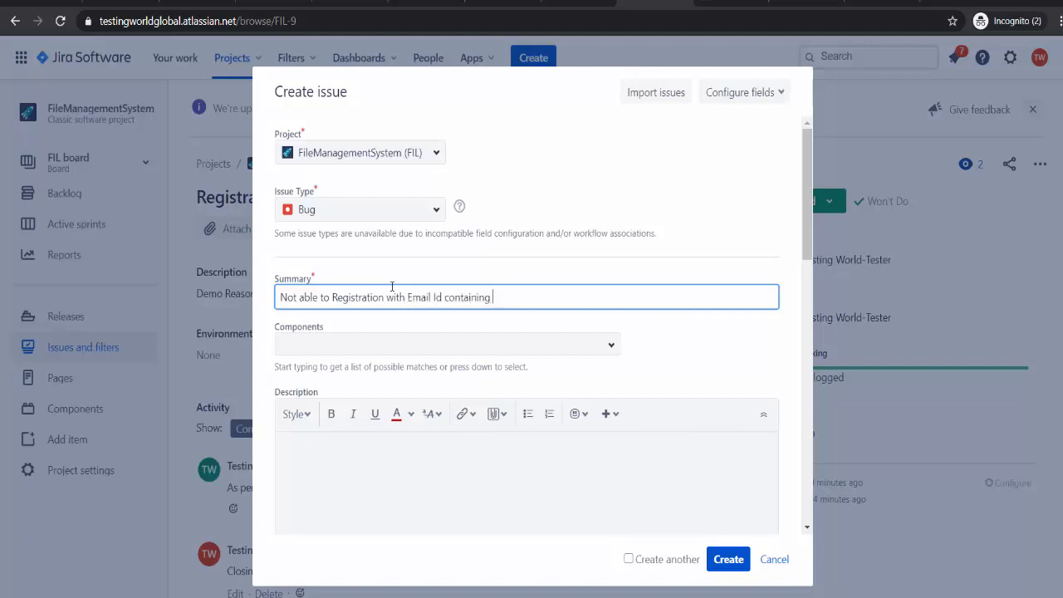
text(special ch)
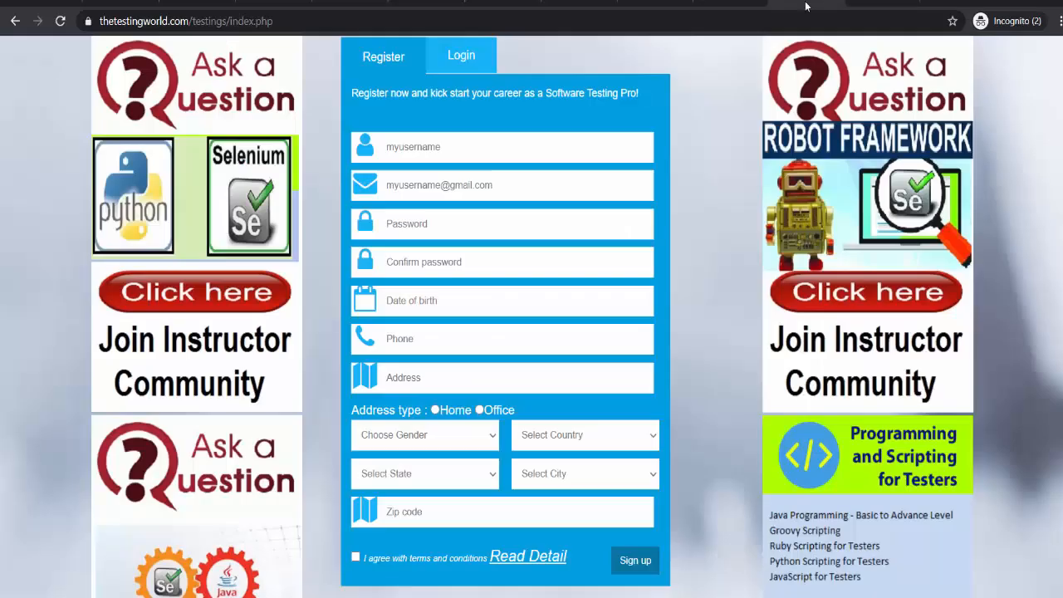
click(501, 185)
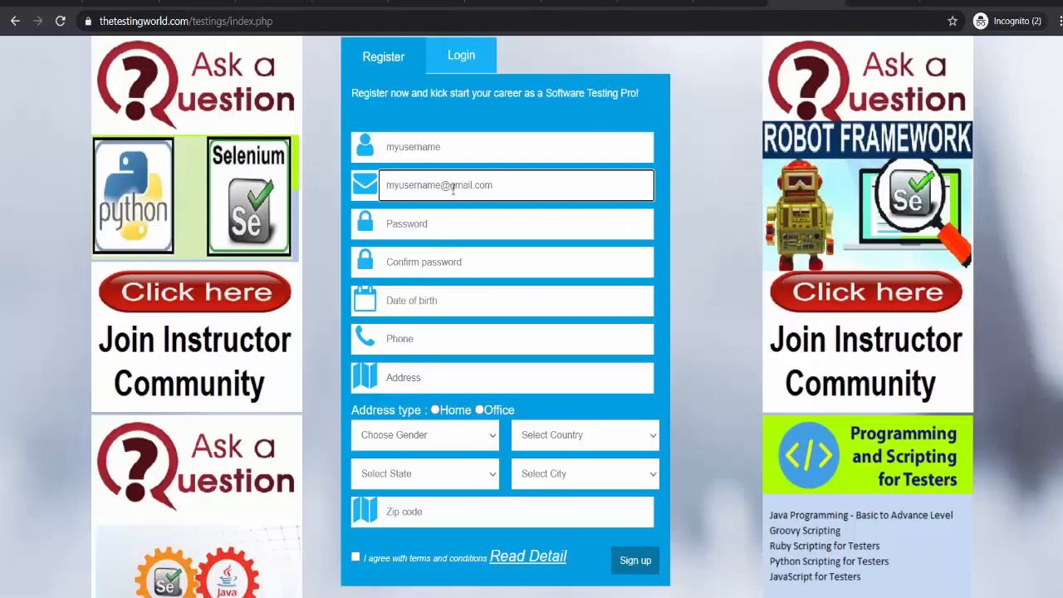
text(abc)
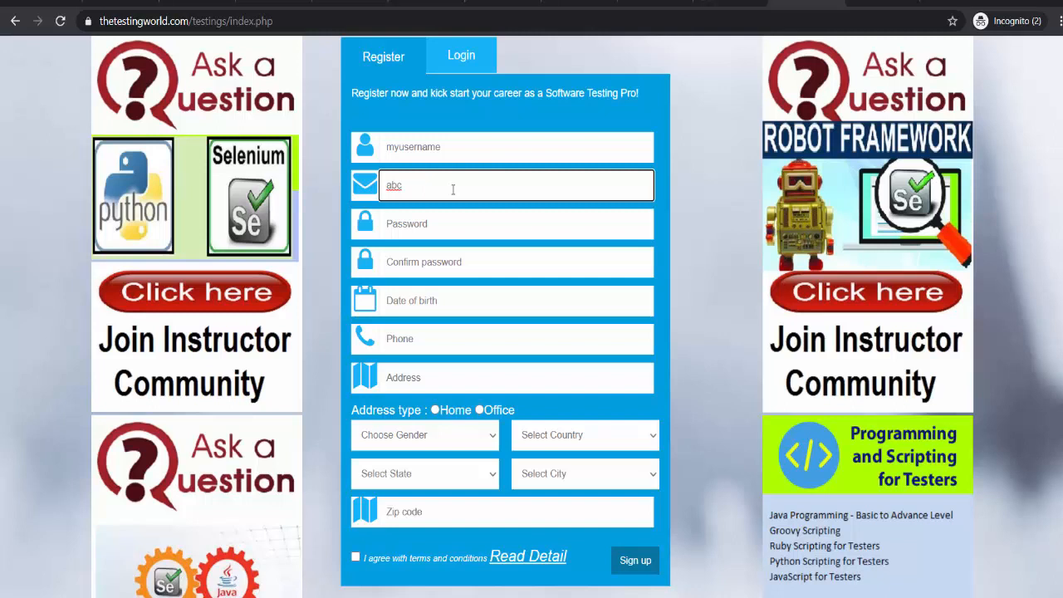
text(.xyz)
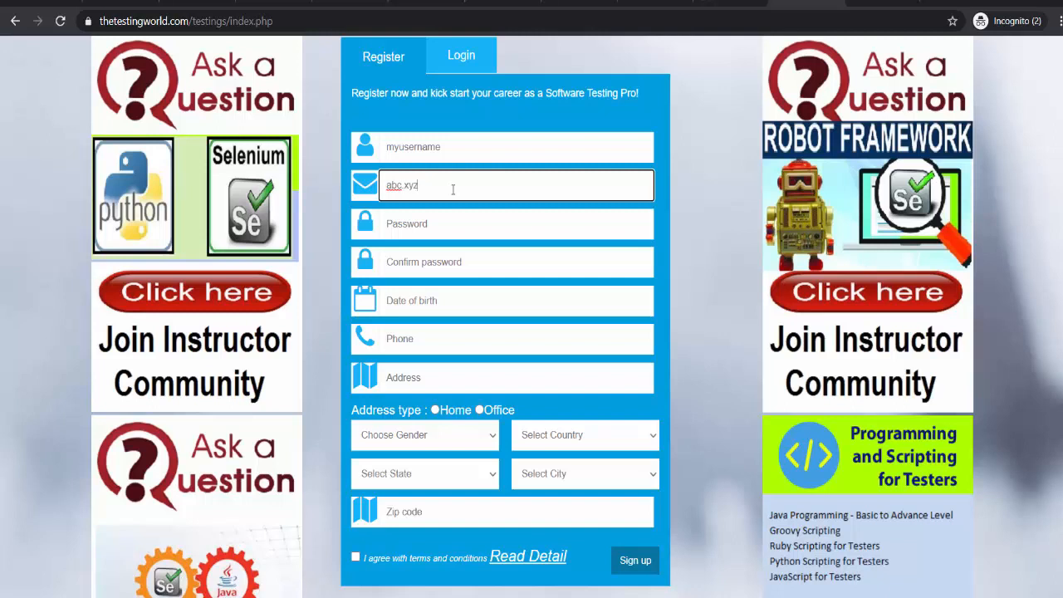
text(@yahoo.com)
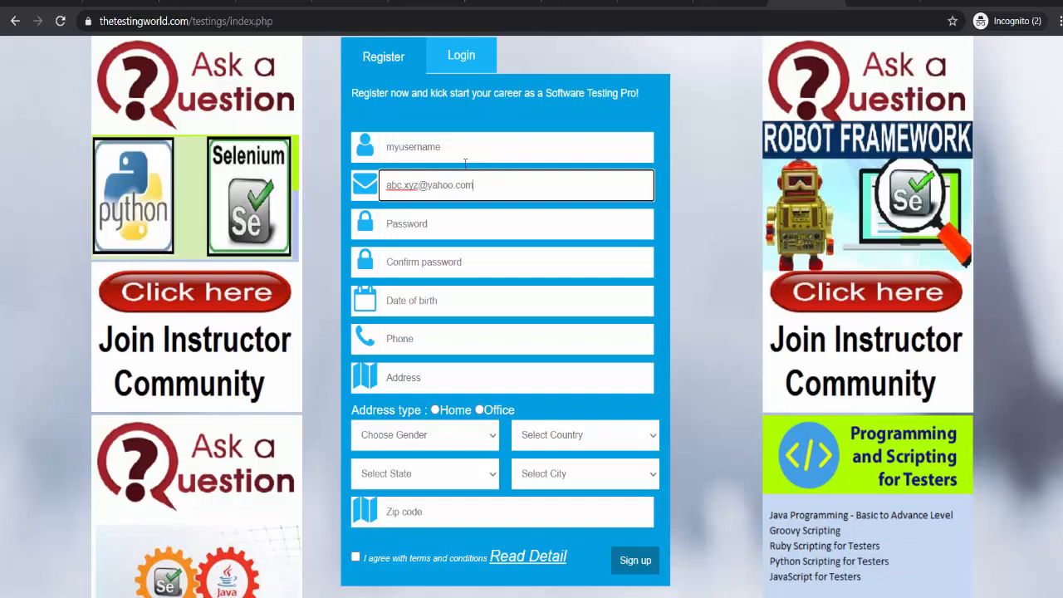
mouse_move(746, 86)
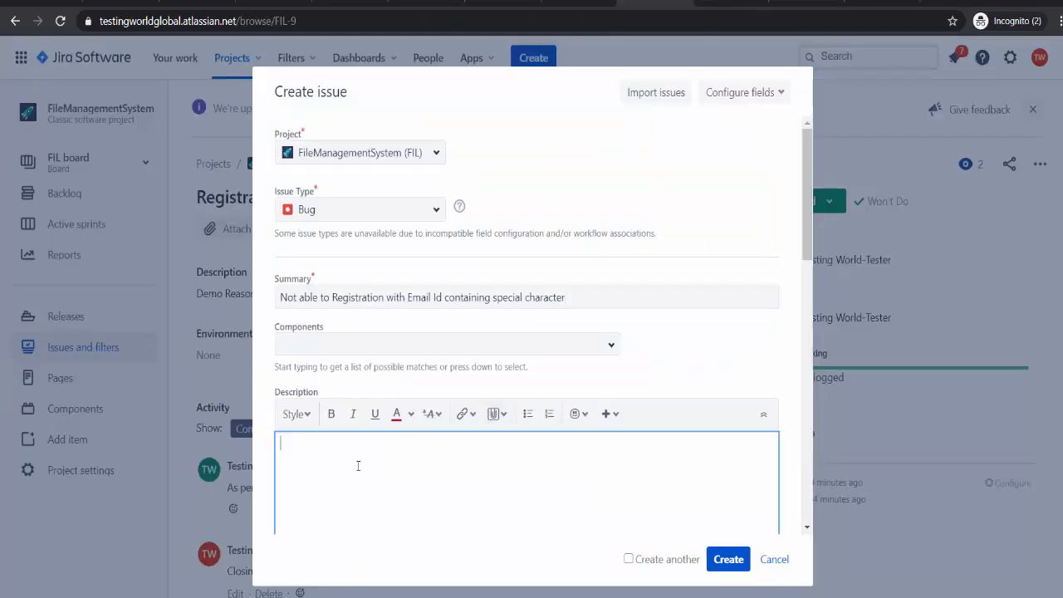
Enter 'Demo Description' as the bug description
click(445, 344)
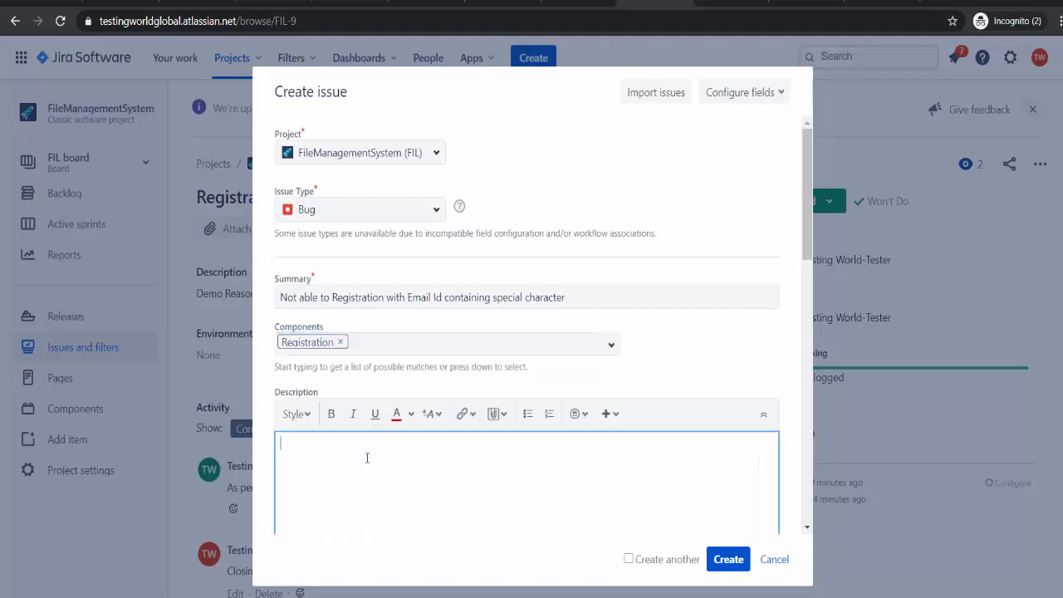
text(Demo Des)
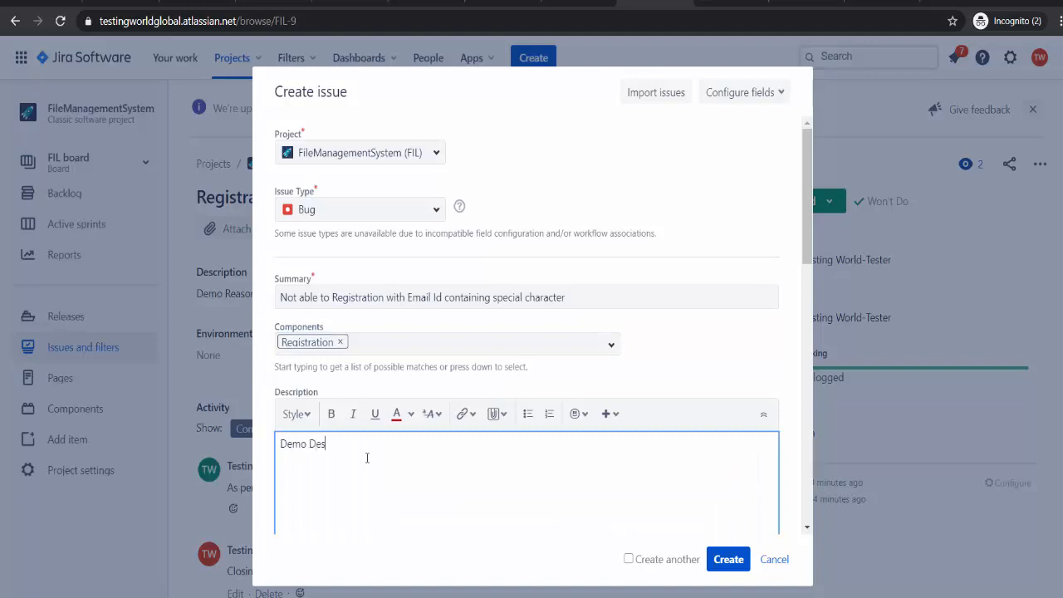
text(cription)
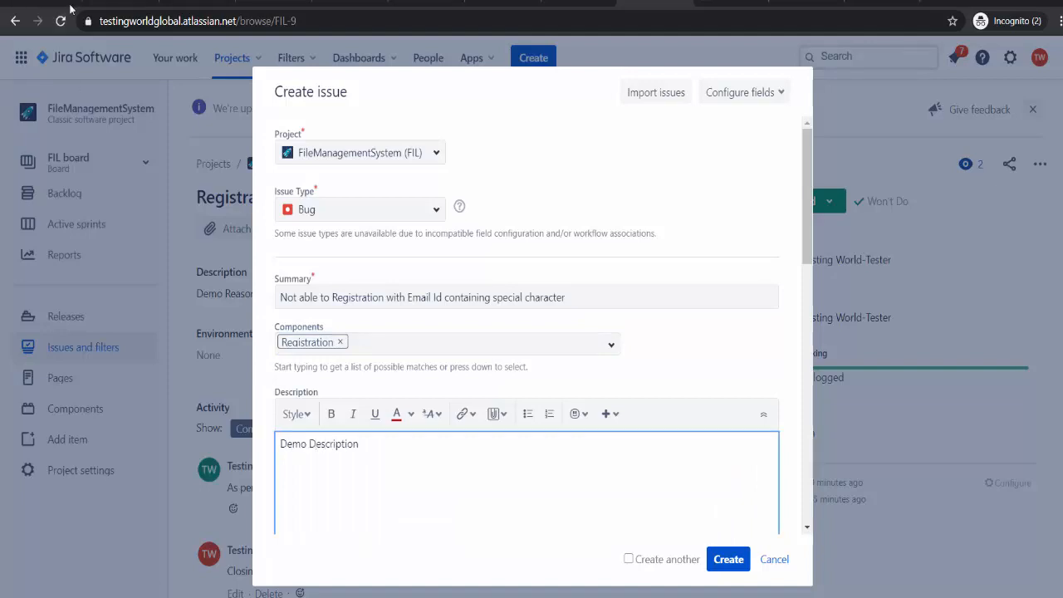
mouse_move(330, 445)
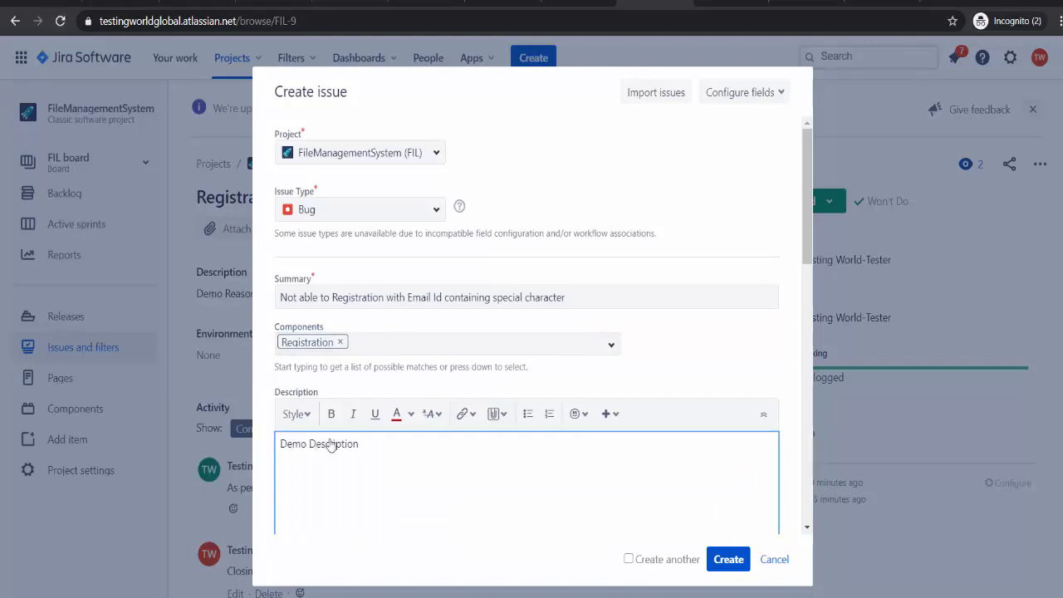
Set priority to High and submit the new bug report
scroll(down, 3)
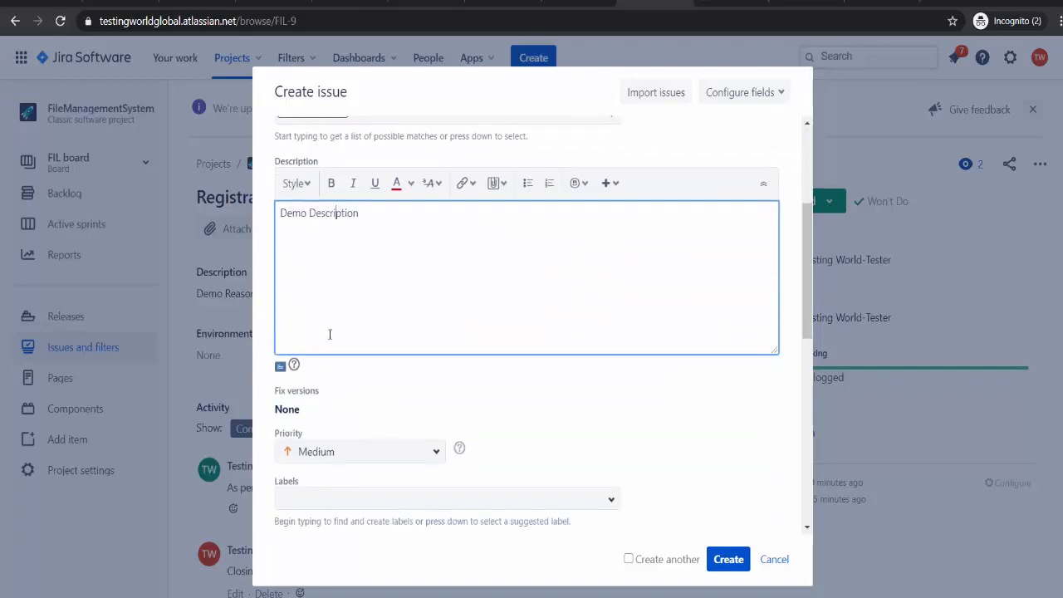
click(435, 297)
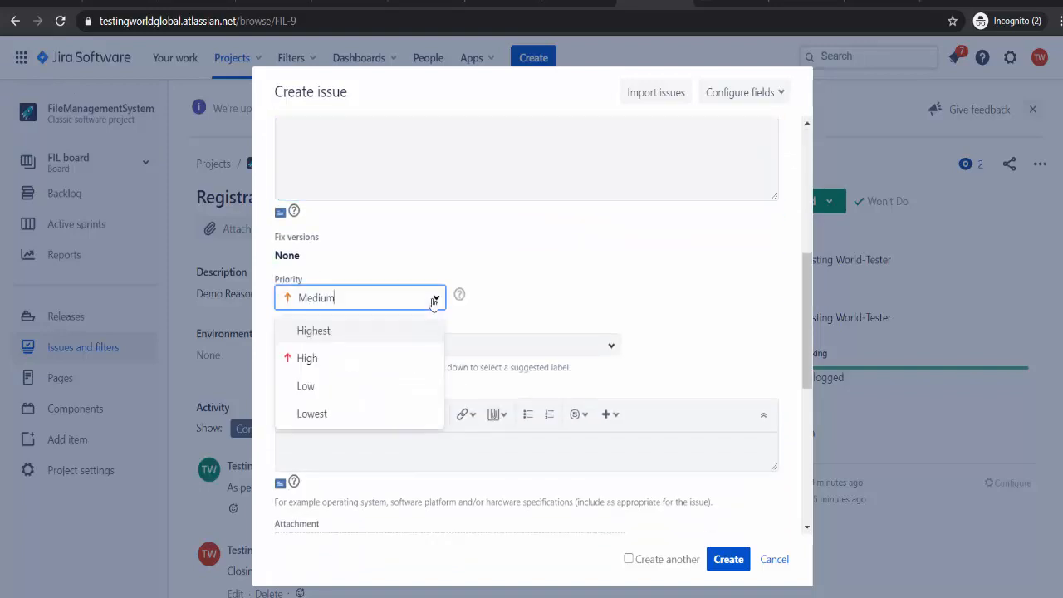
click(305, 359)
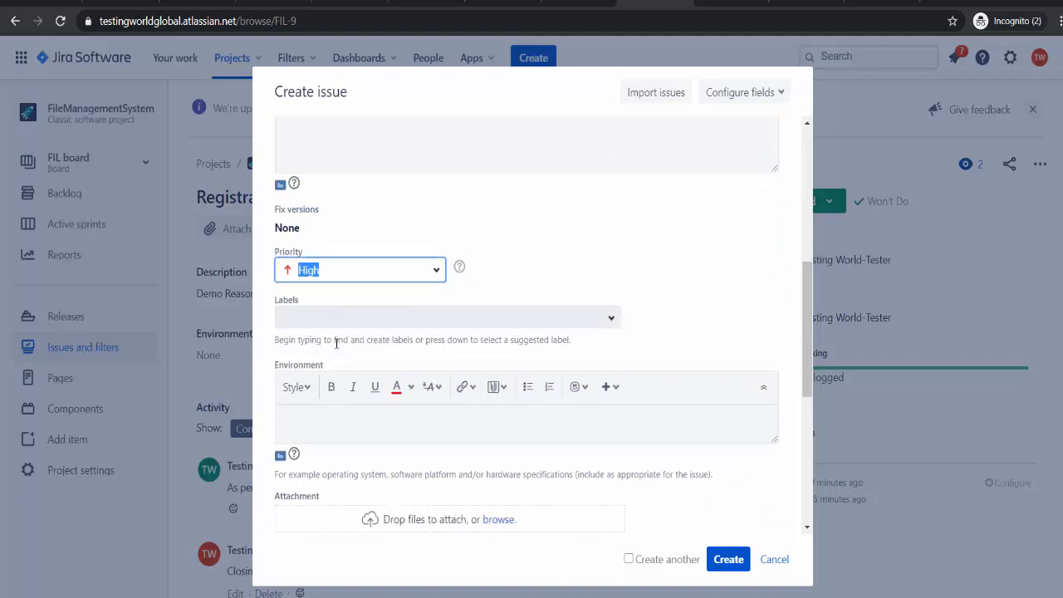
scroll(down, 3)
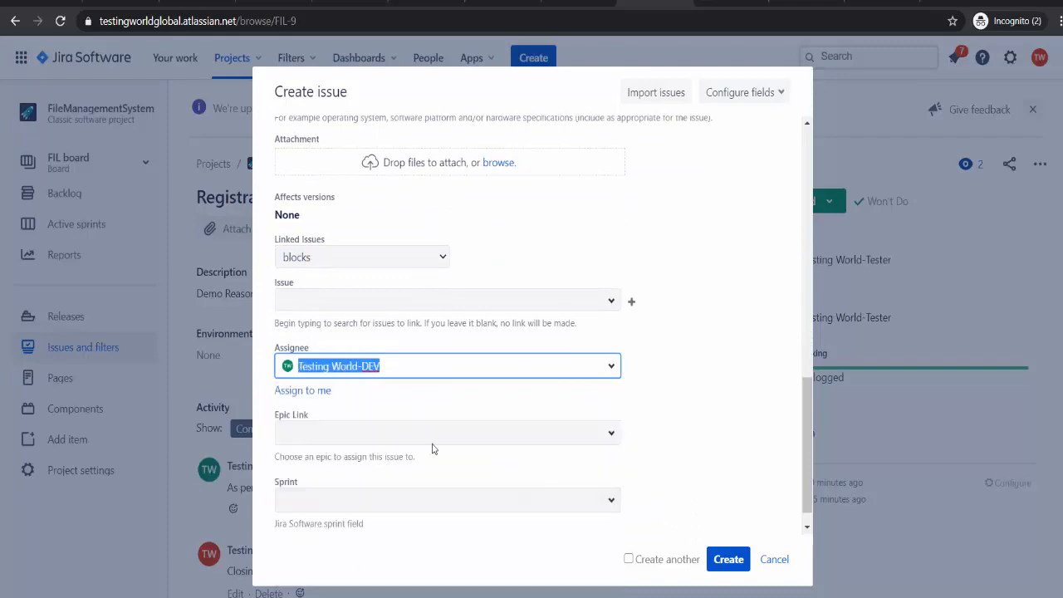
scroll(down, 3)
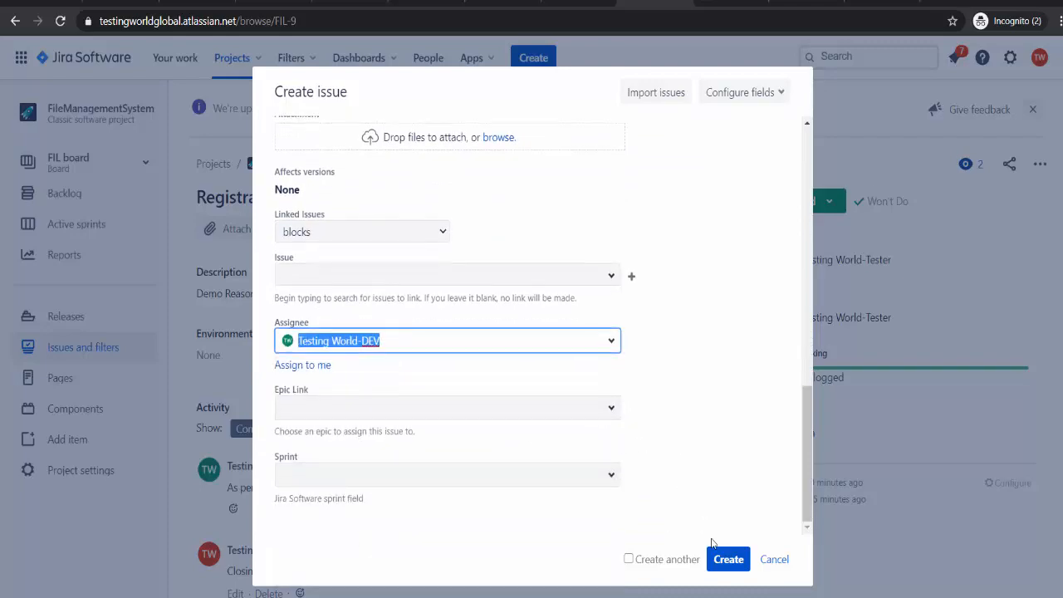
click(727, 558)
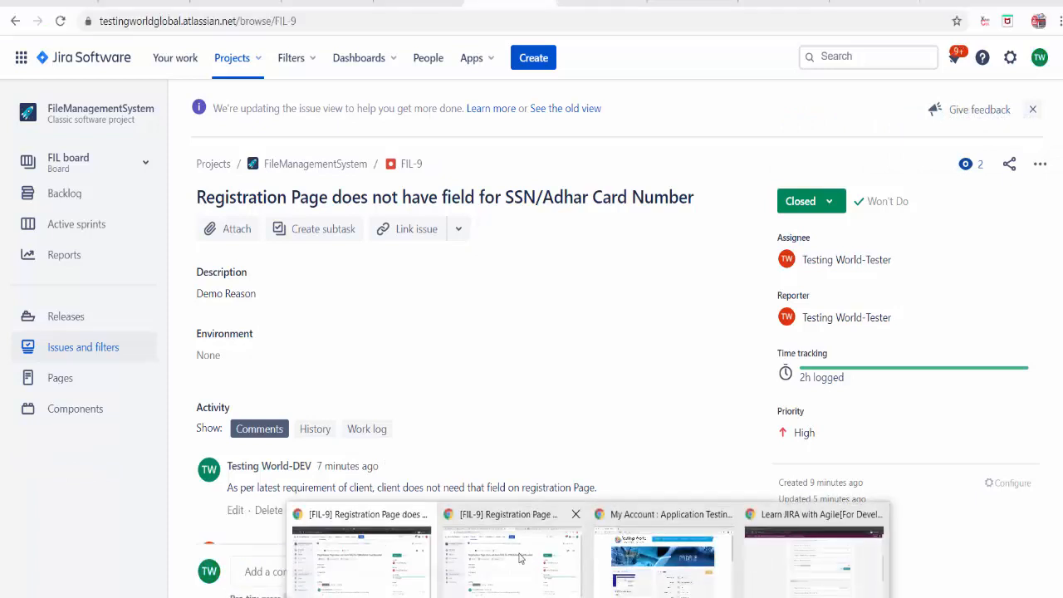
Open the Default dashboard and view bug FIL-10 from the Assigned to Me gadget
click(358, 57)
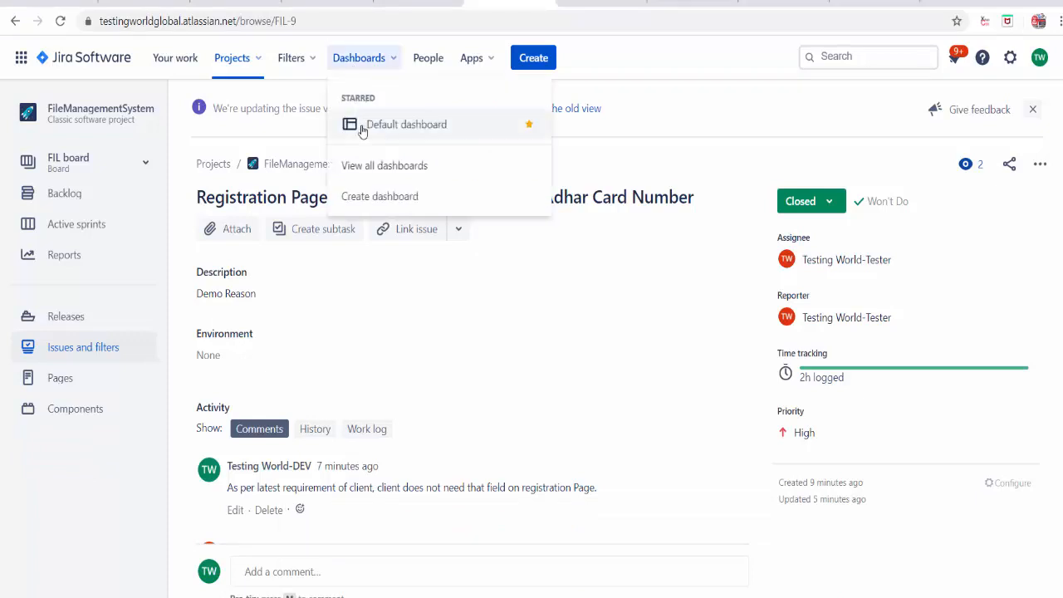
click(406, 123)
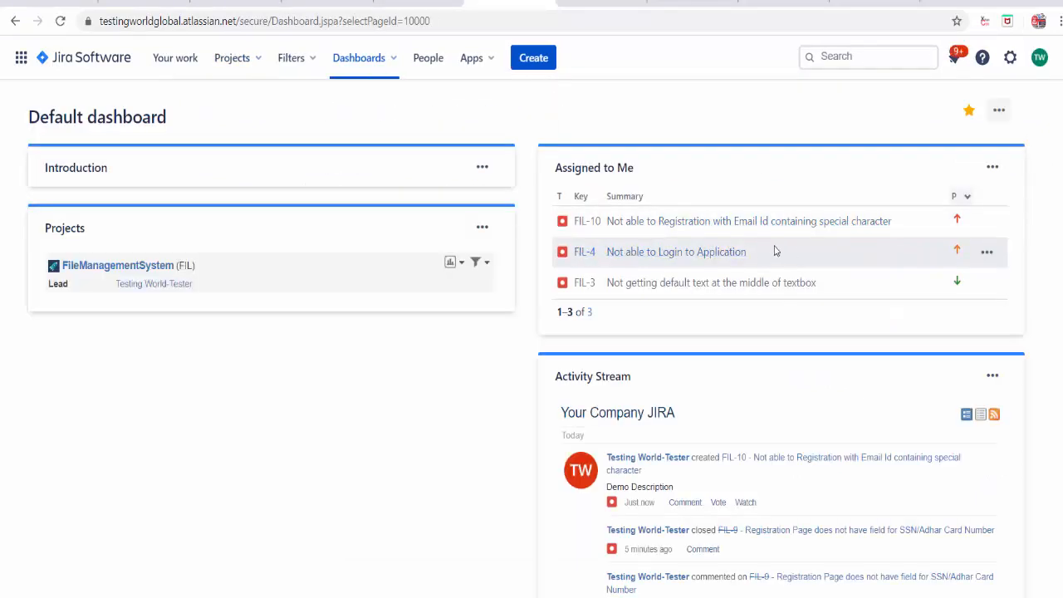
click(747, 221)
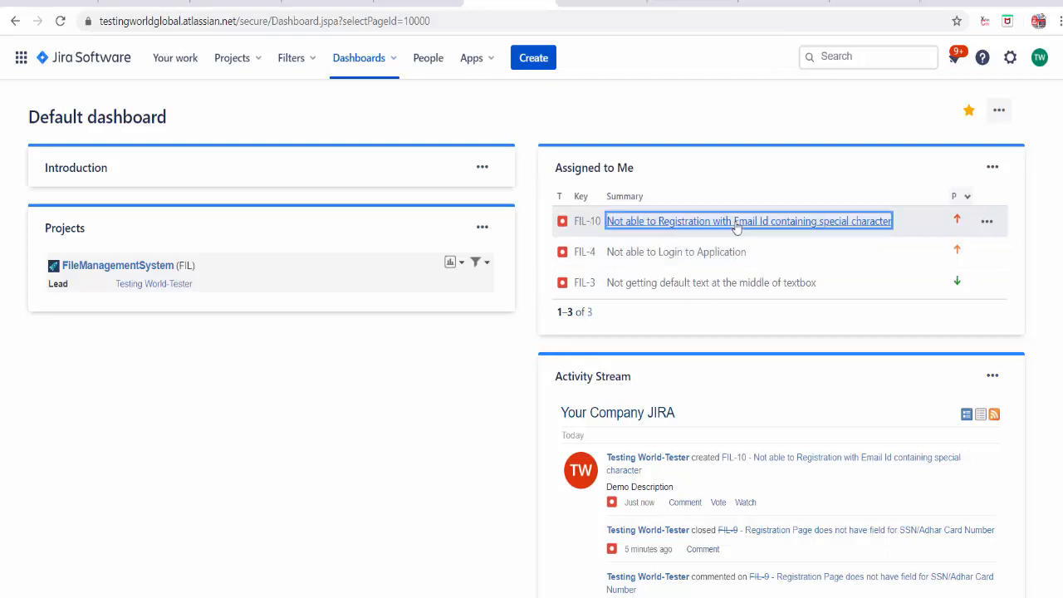
click(747, 221)
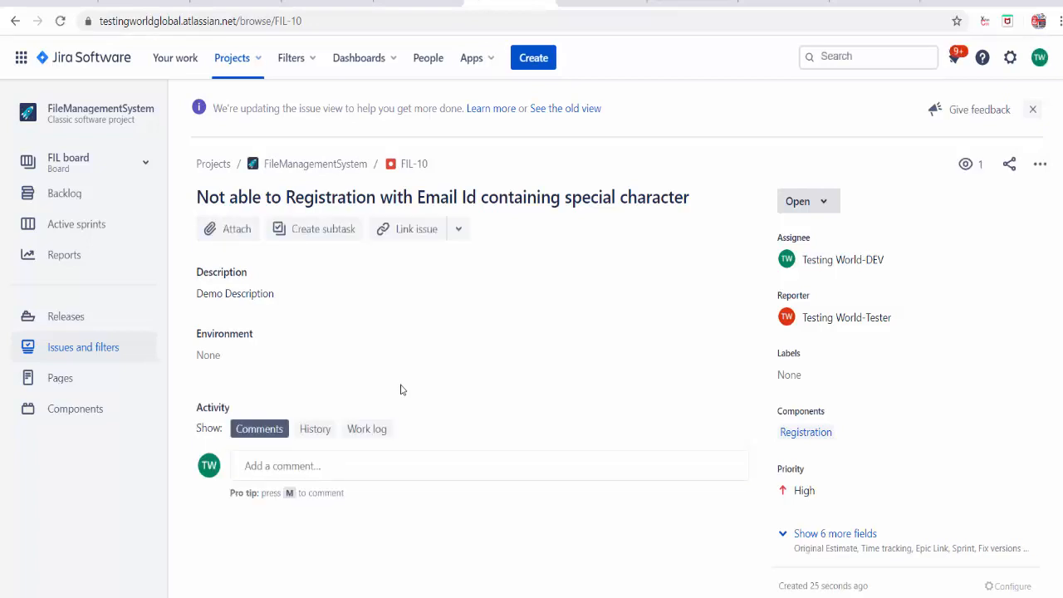
mouse_move(448, 375)
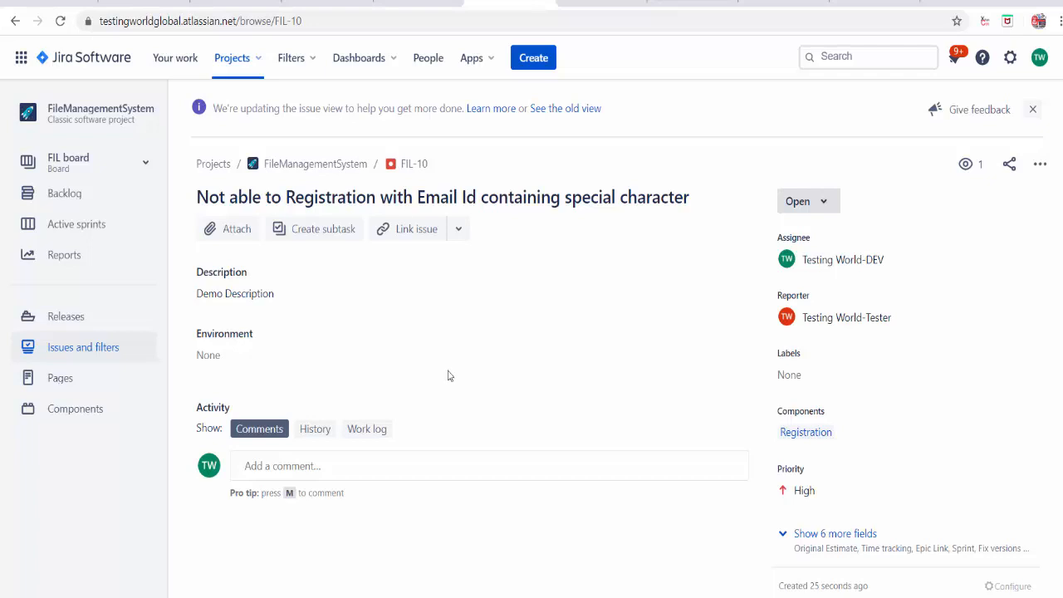
Start Resolve Issue on FIL-10 with resolution Won't Do
click(805, 201)
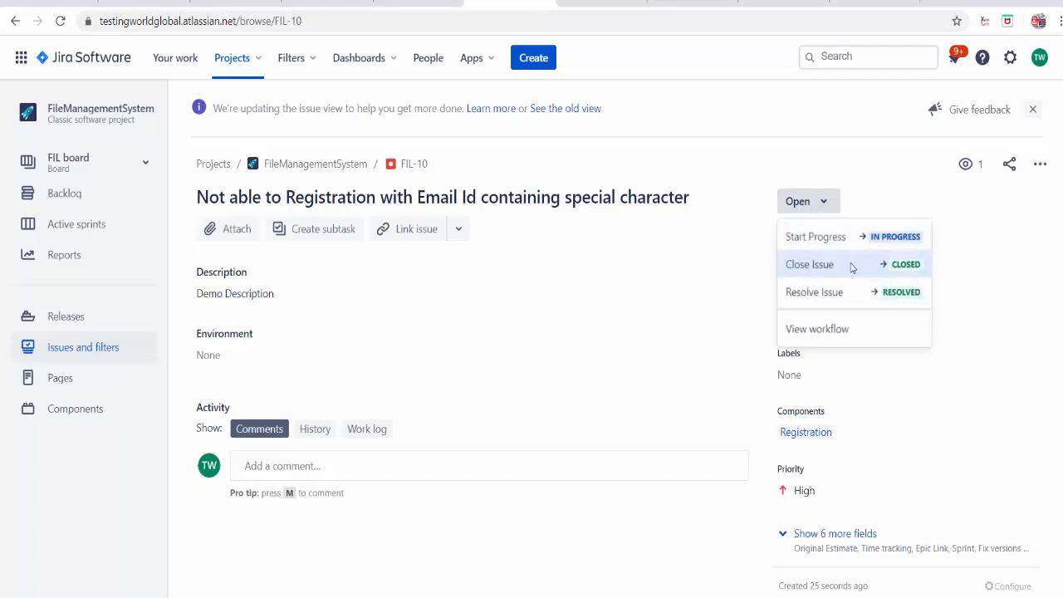
click(813, 292)
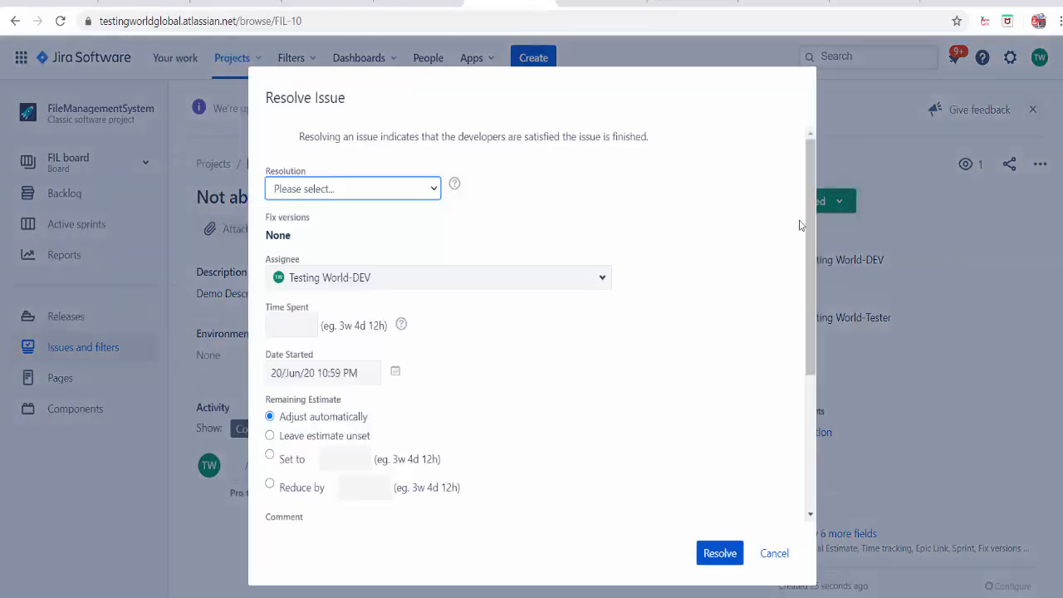
click(352, 190)
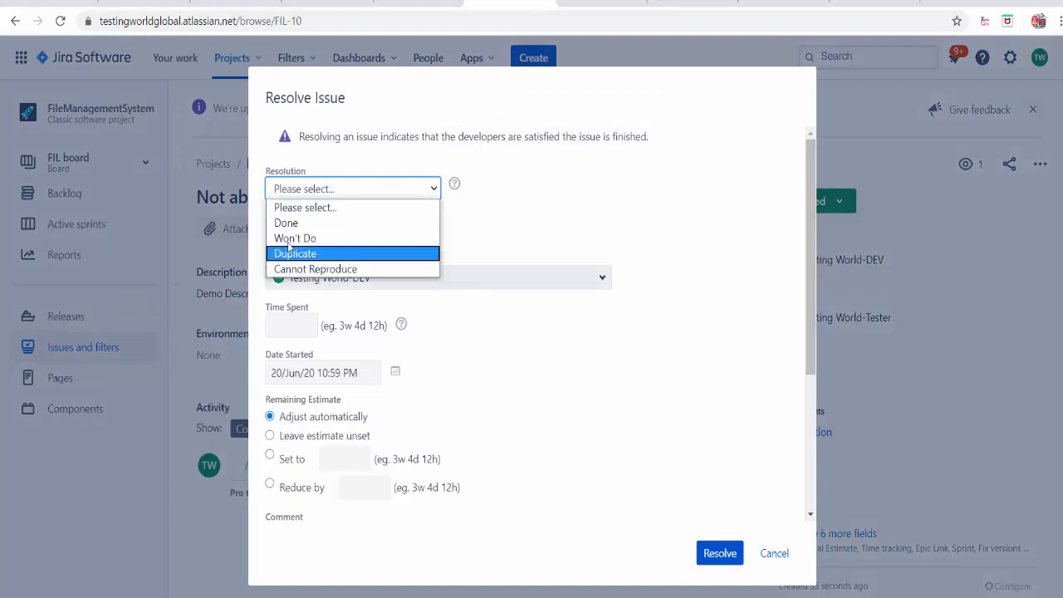
click(295, 239)
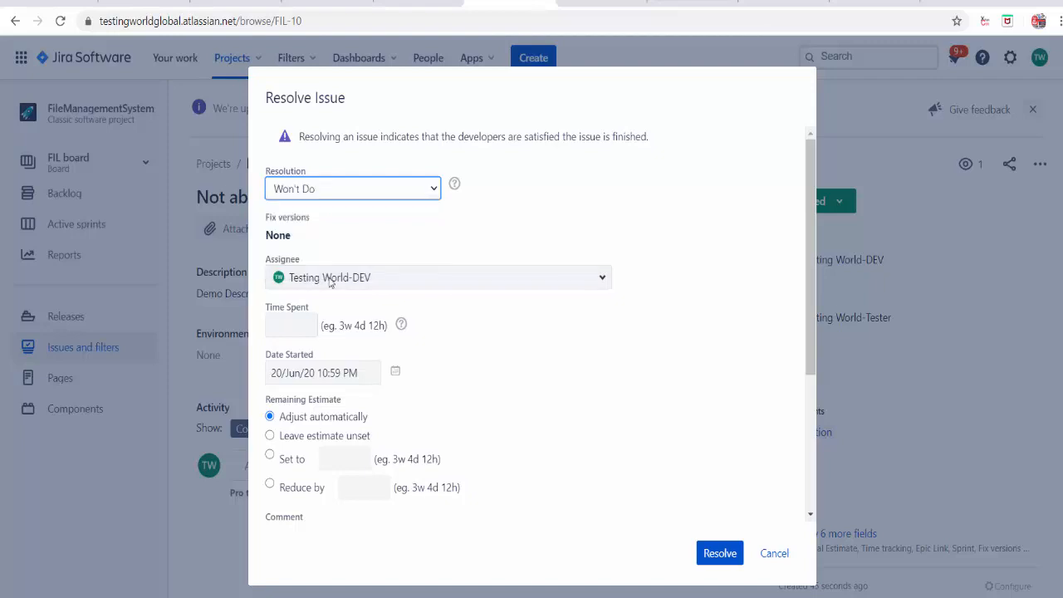
scroll(down, 3)
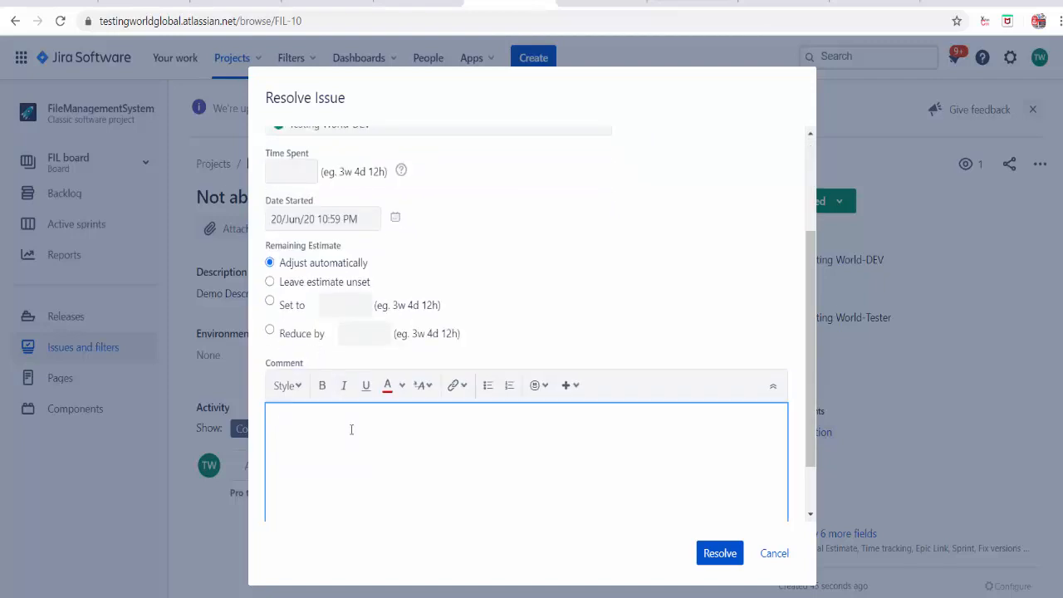
Comment that special characters shouldn't be entered in email id, it's not a defect
text(Special character should not)
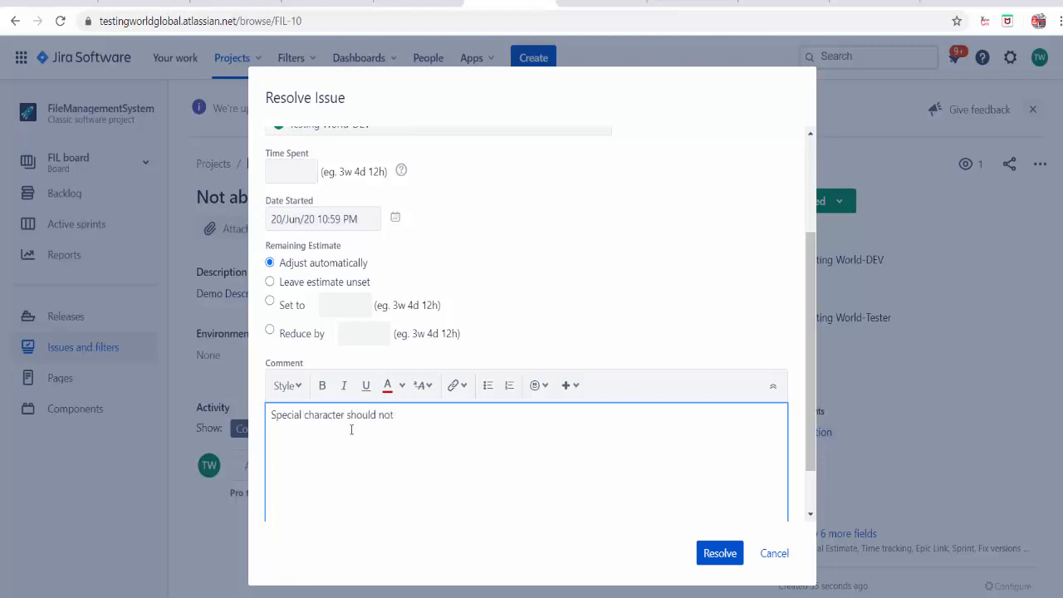
text(be entered)
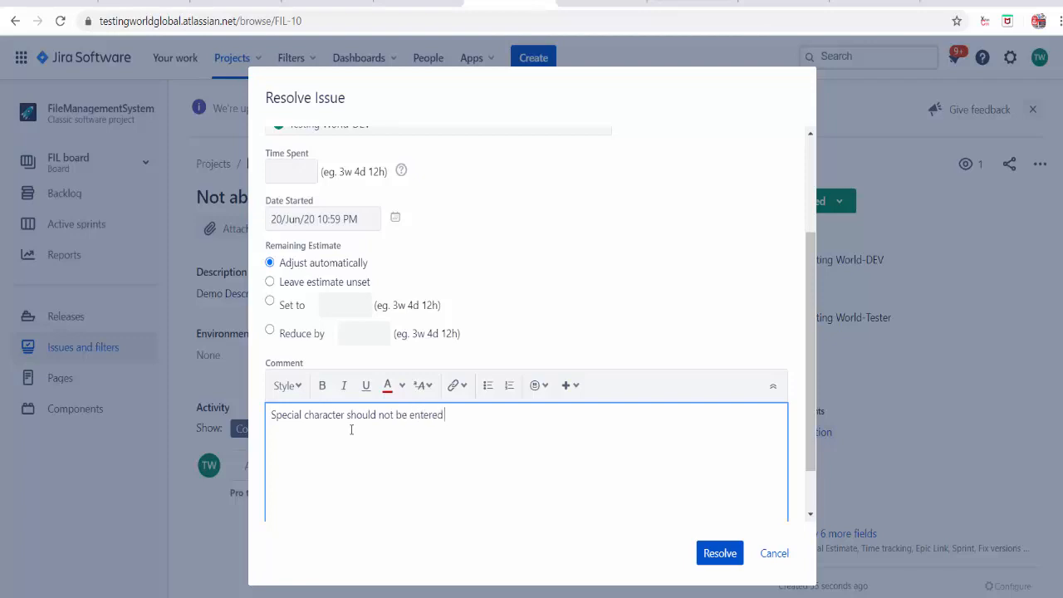
text(in email id)
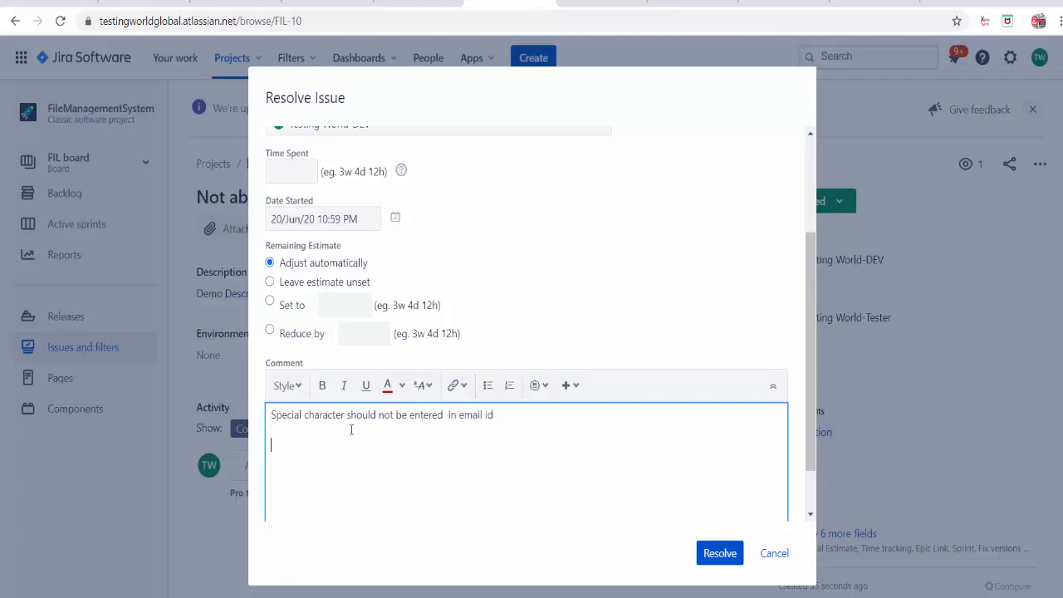
text(Its not a)
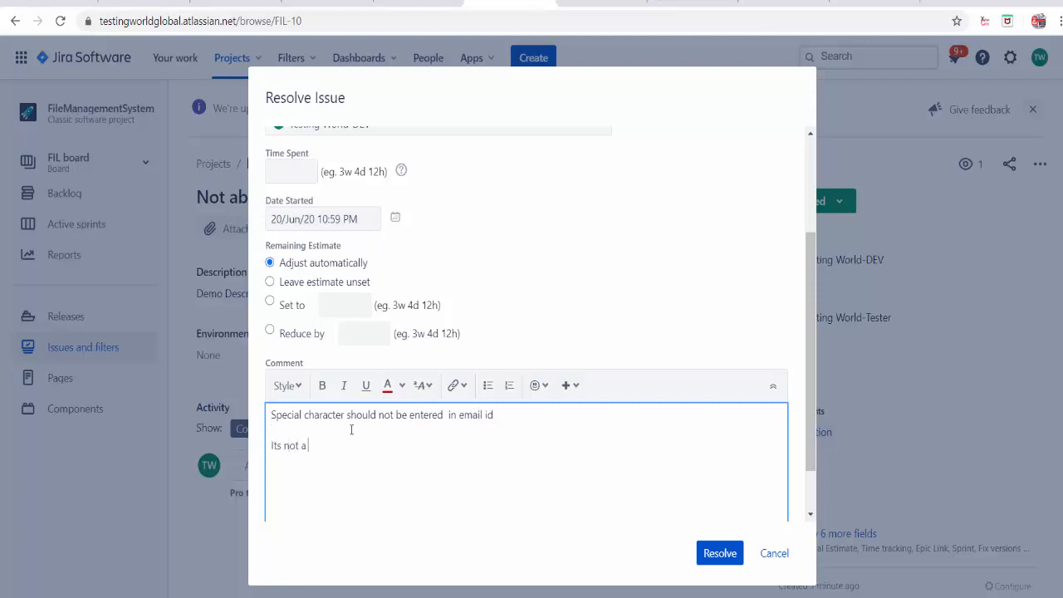
text(Defe)
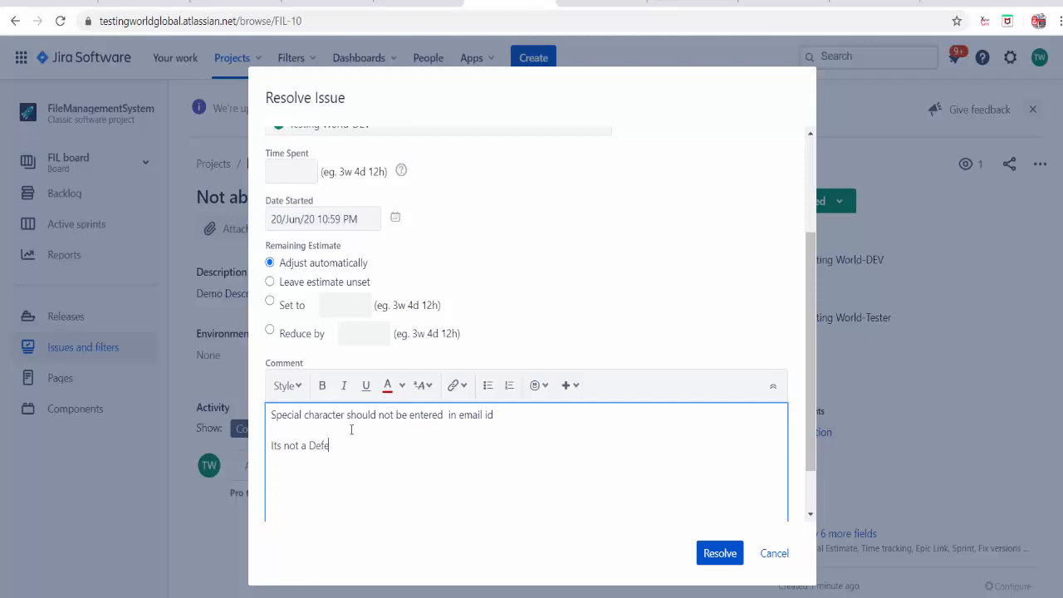
text(ct)
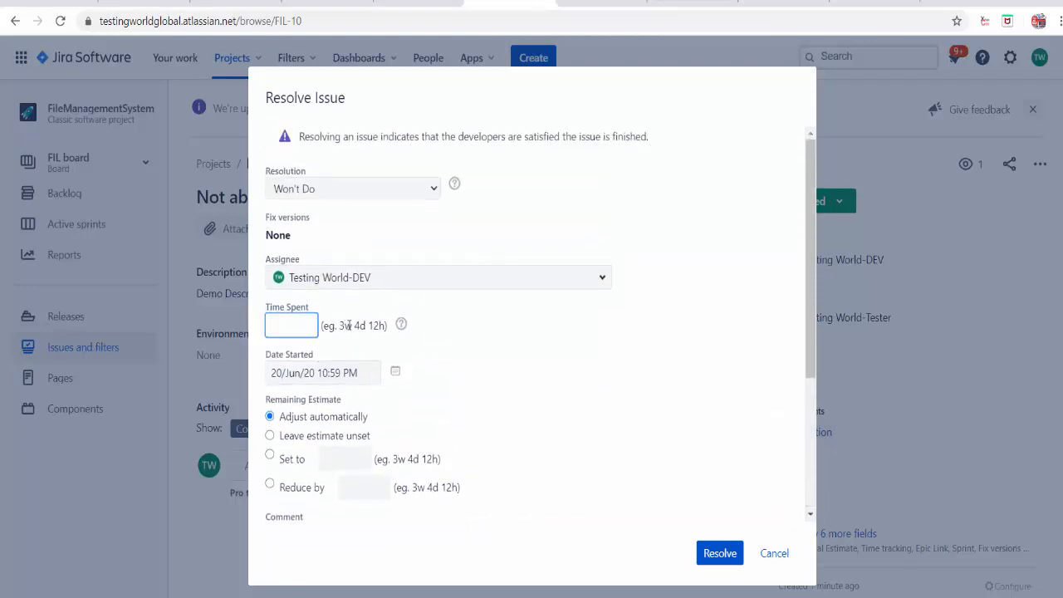
click(719, 553)
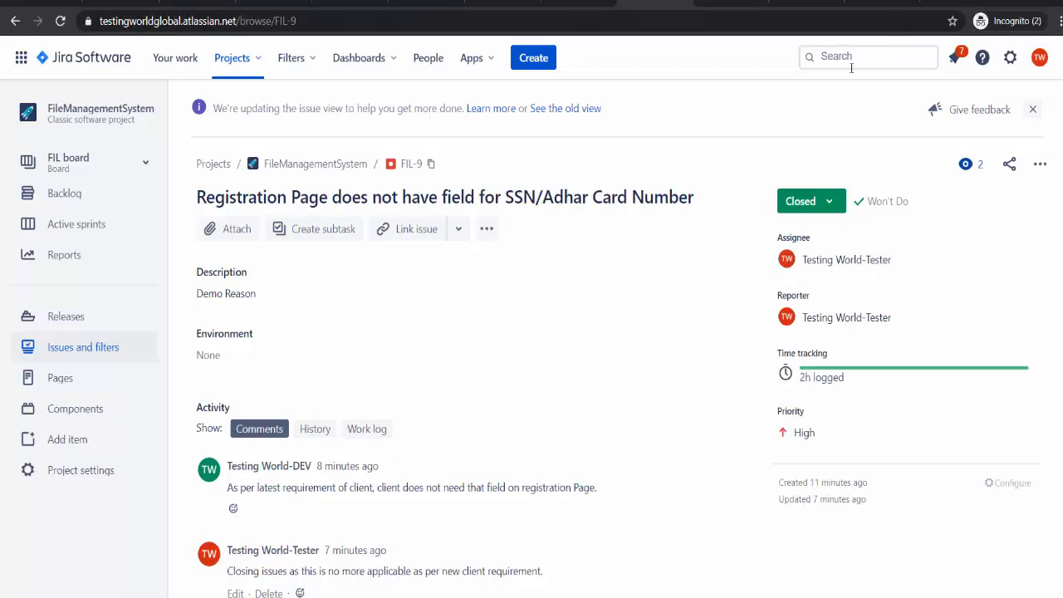
Look up and open FIL-10 in the tester's browser via the Search box
click(867, 56)
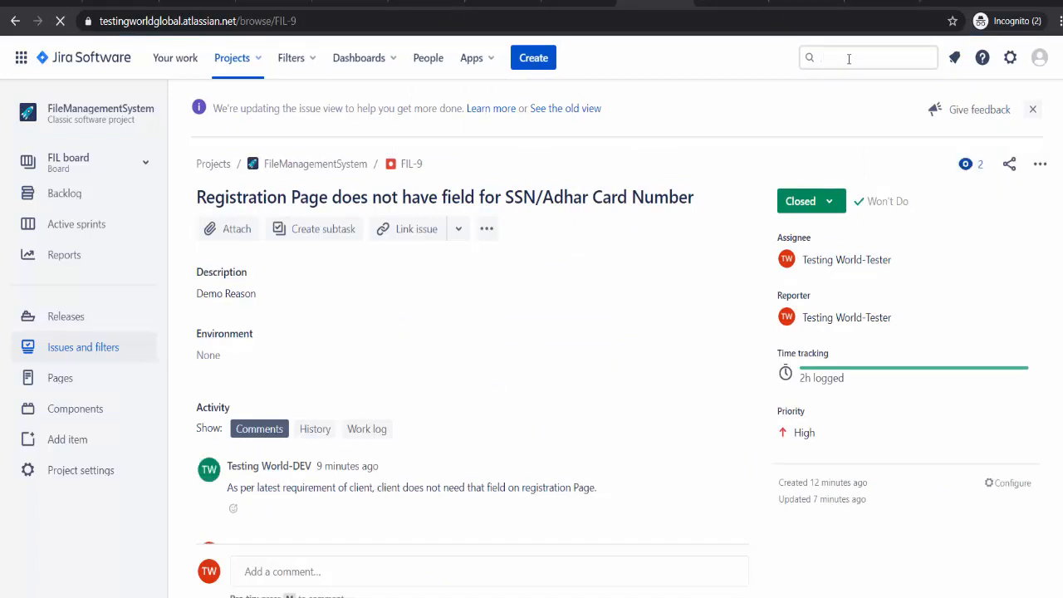
click(846, 56)
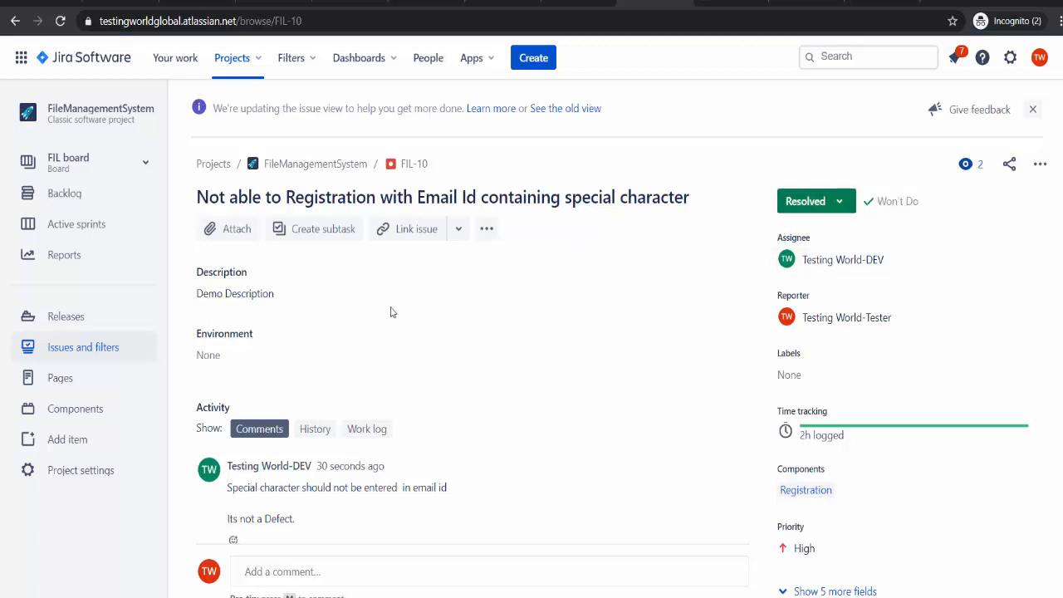
scroll(down, 3)
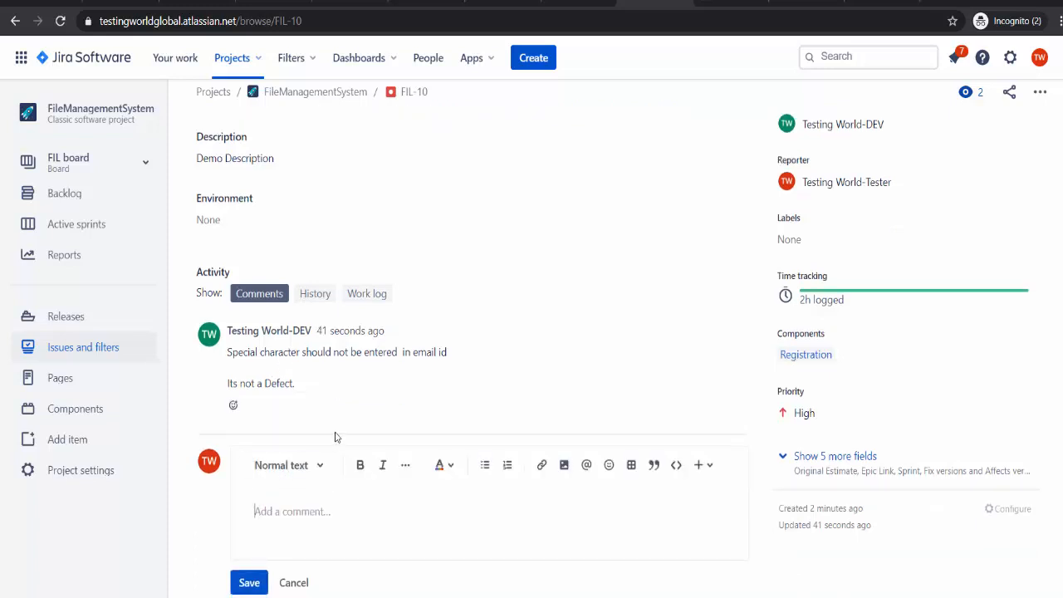
Draft comment: per client, special characters except @ (like . or _) should be allowed in Email id
text(As per)
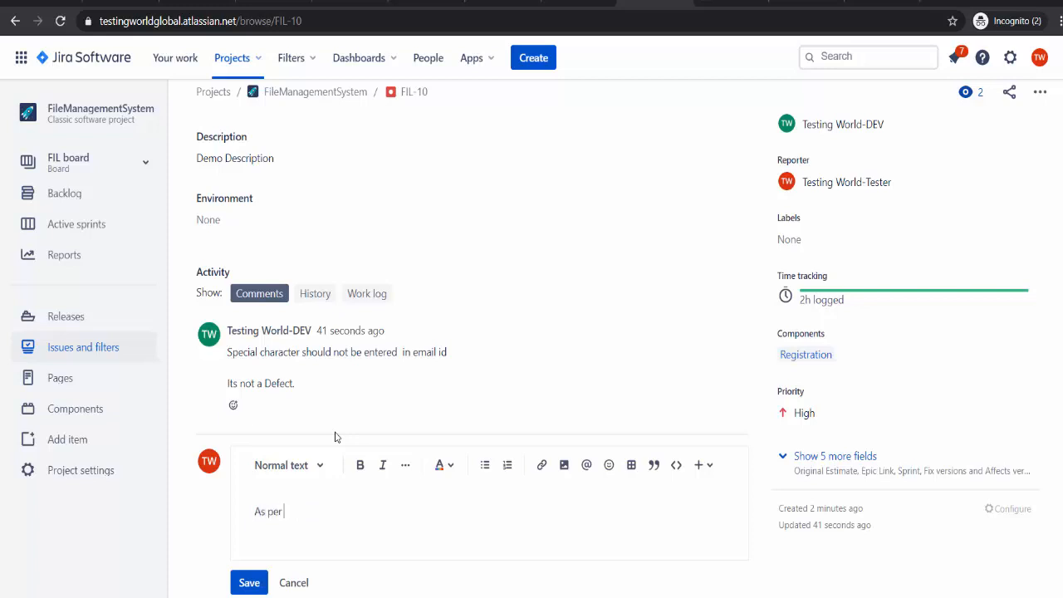
text(cvlient requirement, special character shoul)
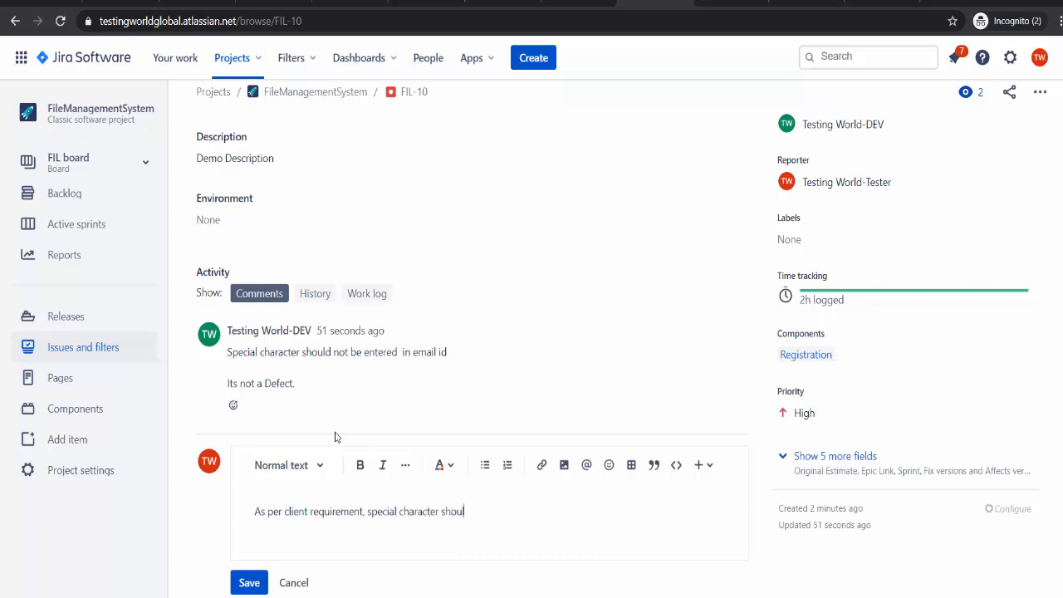
text(d be allowed in Email)
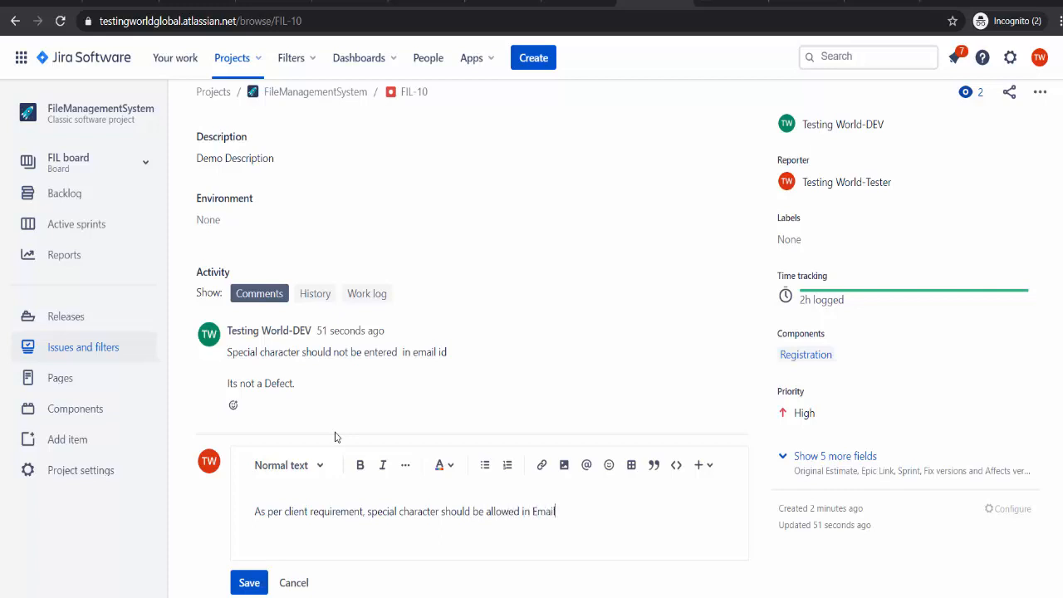
text(id(except @)
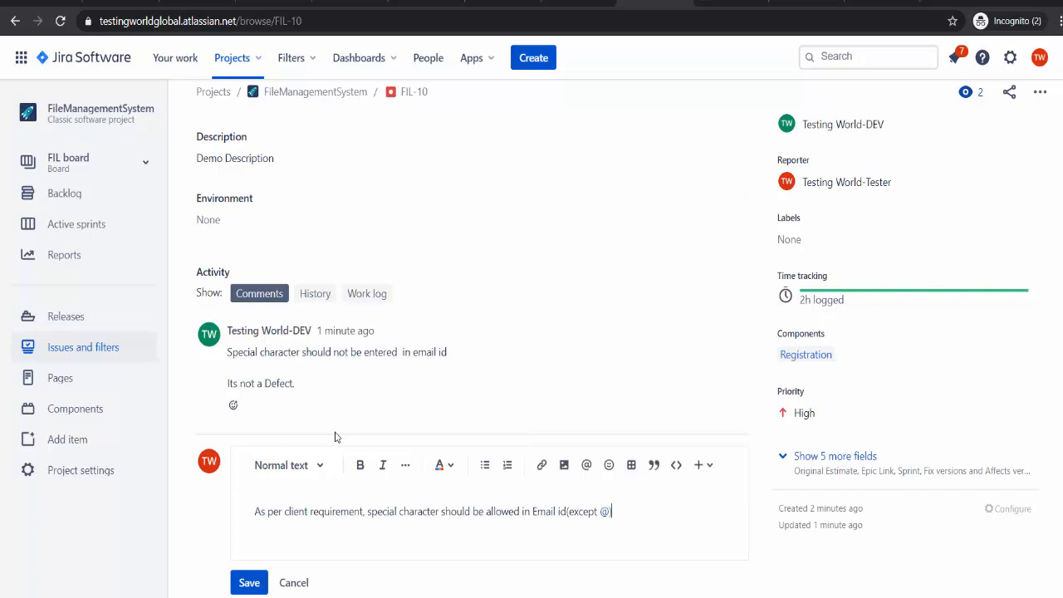
mouse_move(588, 525)
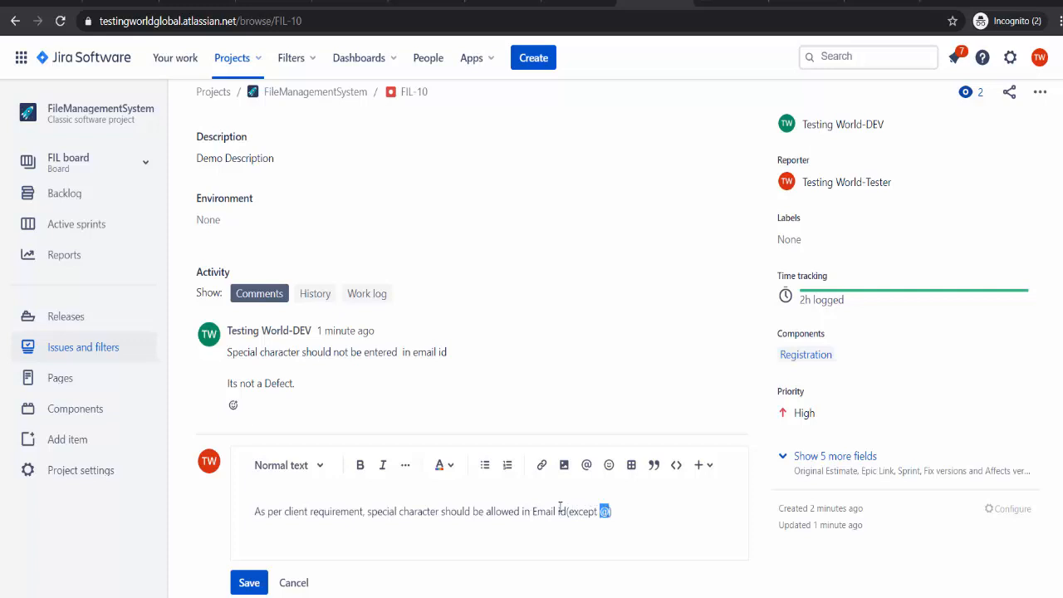
text())
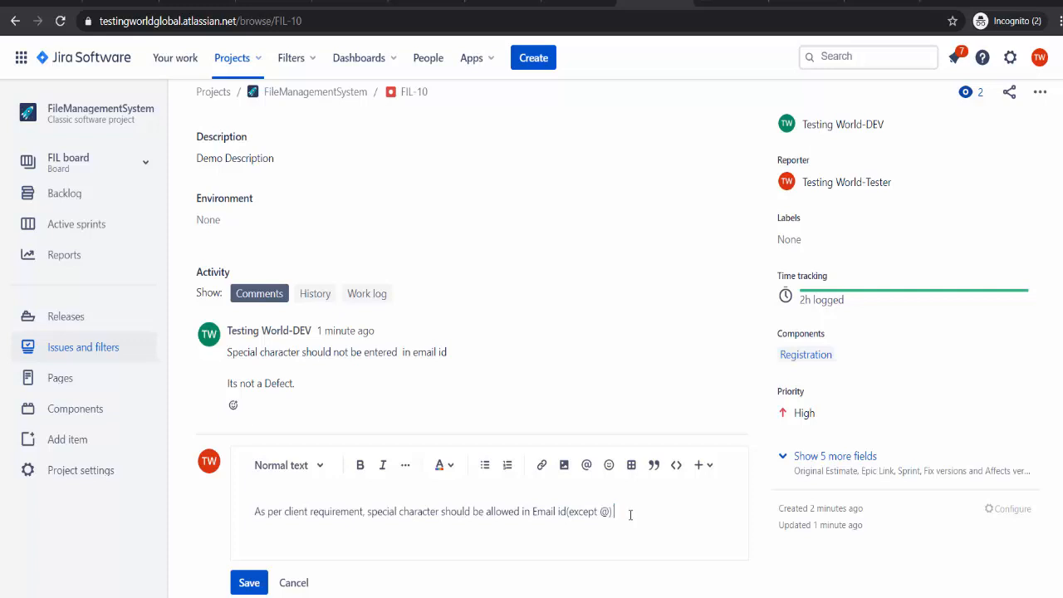
text(like)
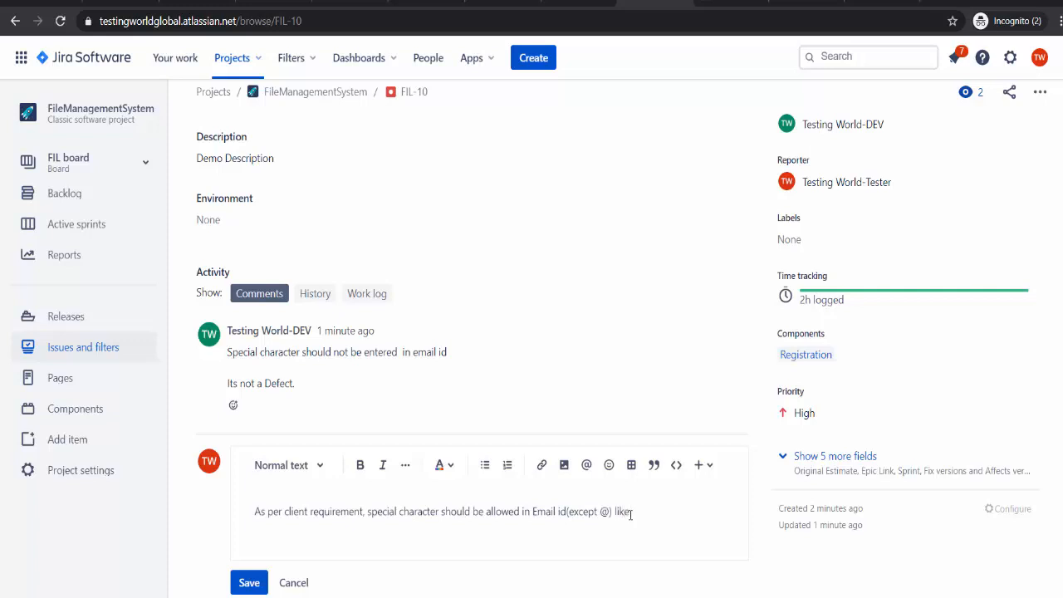
text(or .)
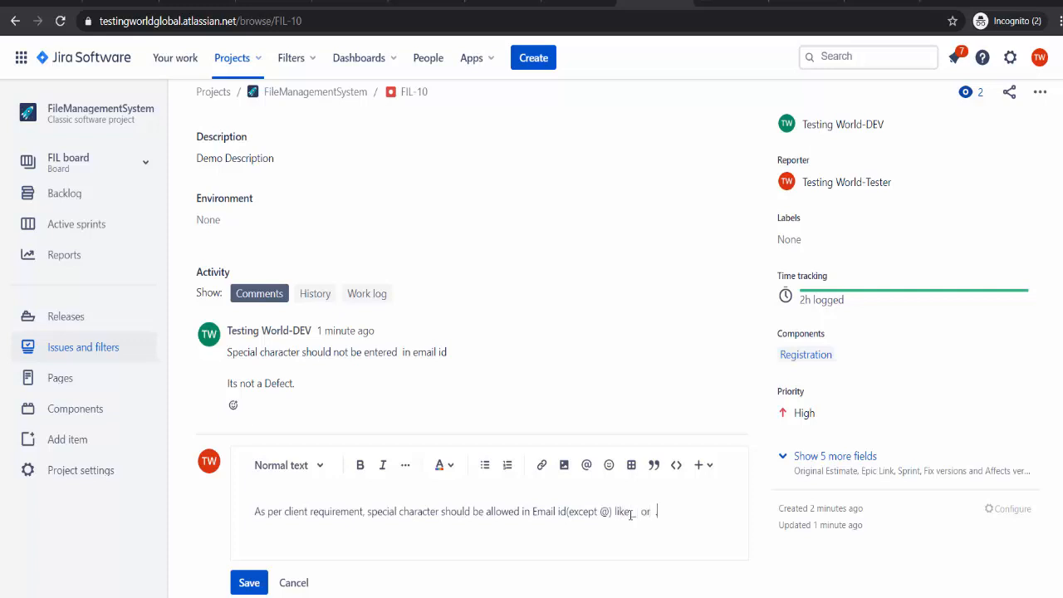
text(_)
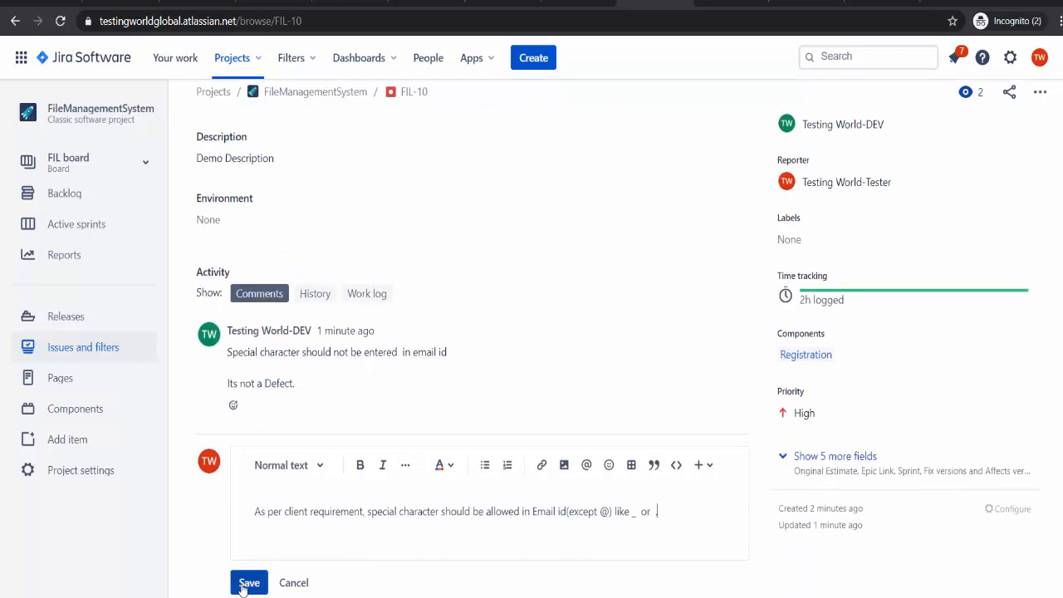
Post the comment and reopen FIL-10, keeping the developer assigned
click(249, 581)
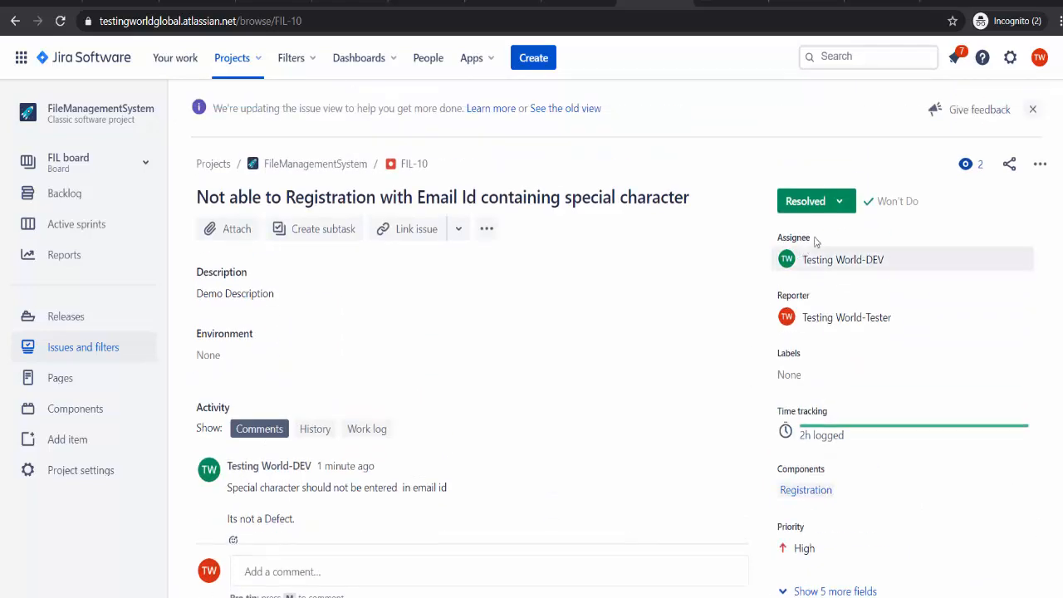
click(838, 201)
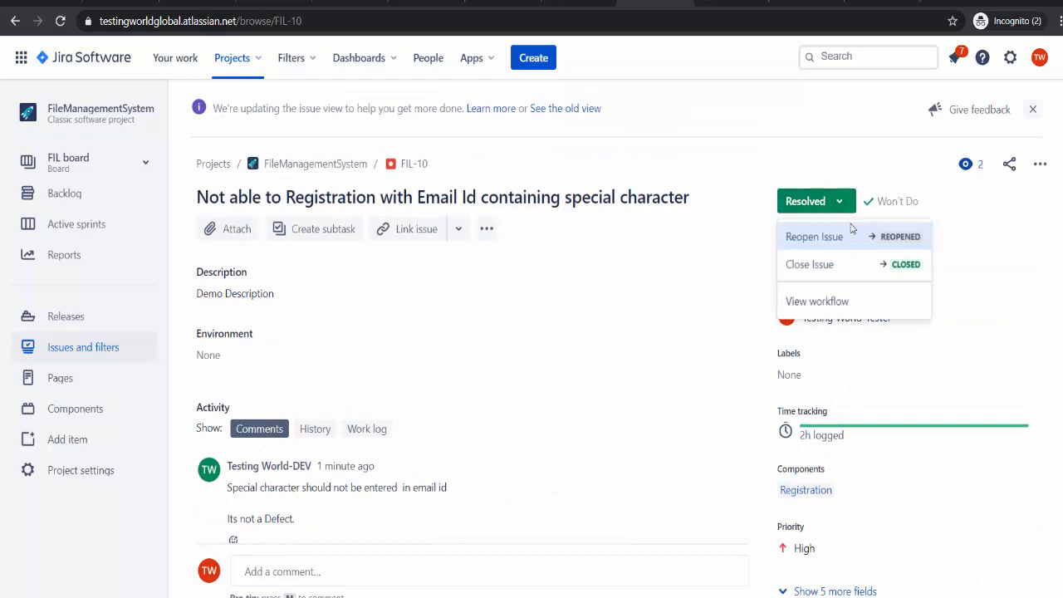
click(814, 236)
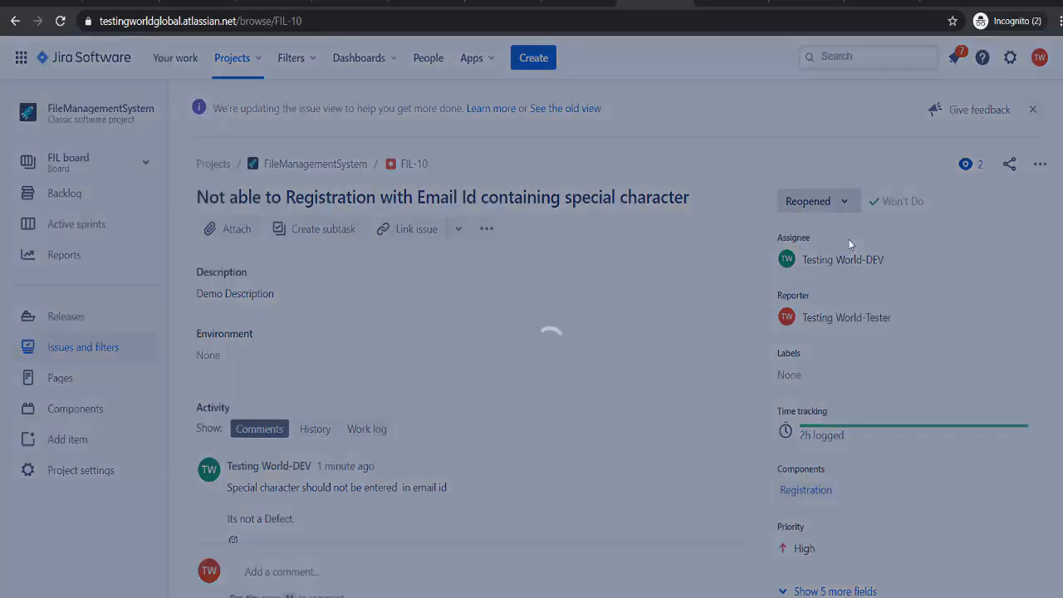
click(807, 201)
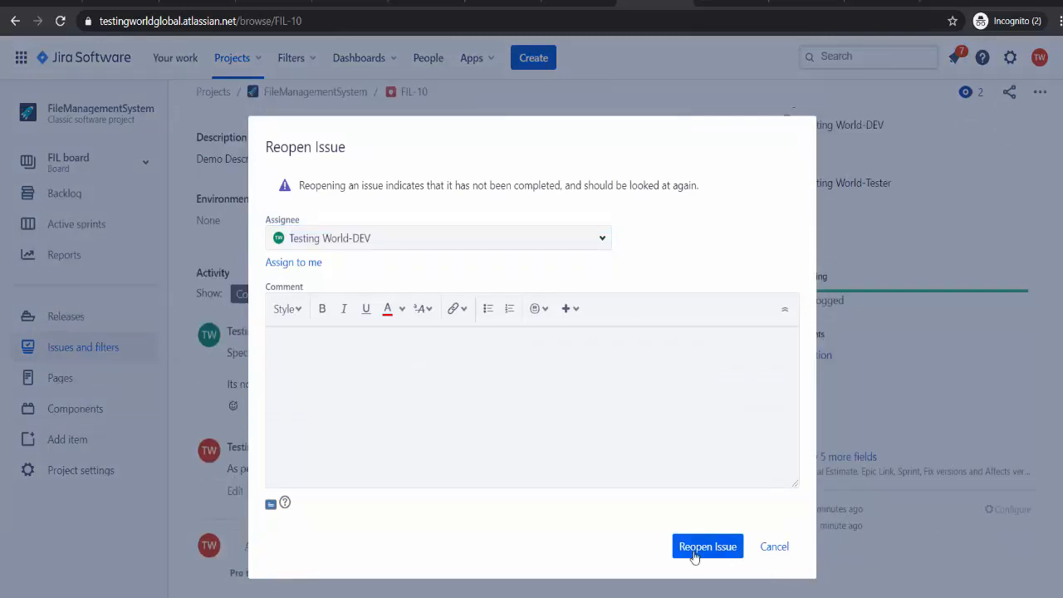
click(708, 544)
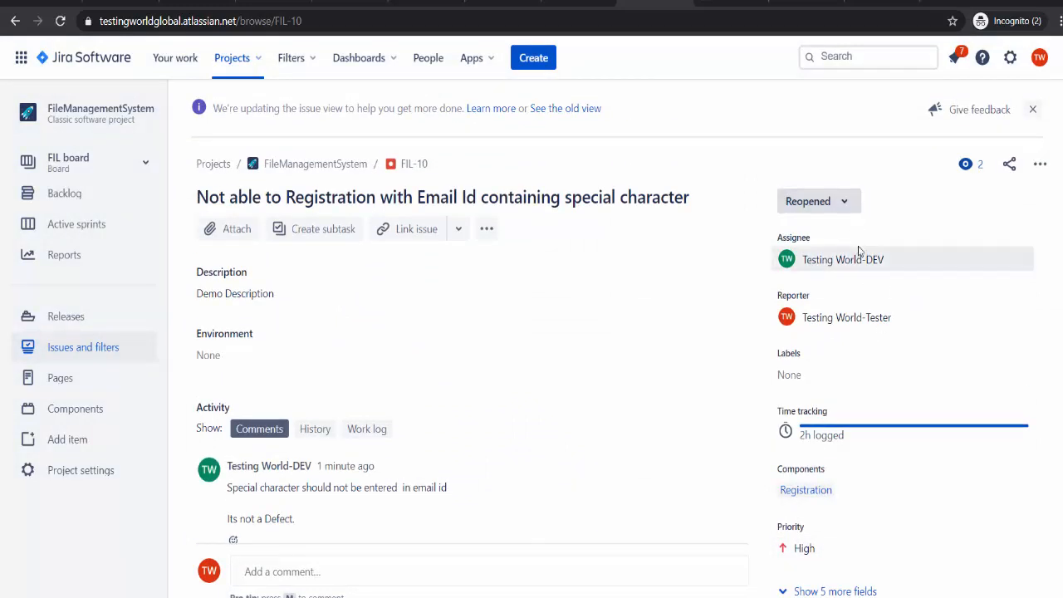
mouse_move(915, 229)
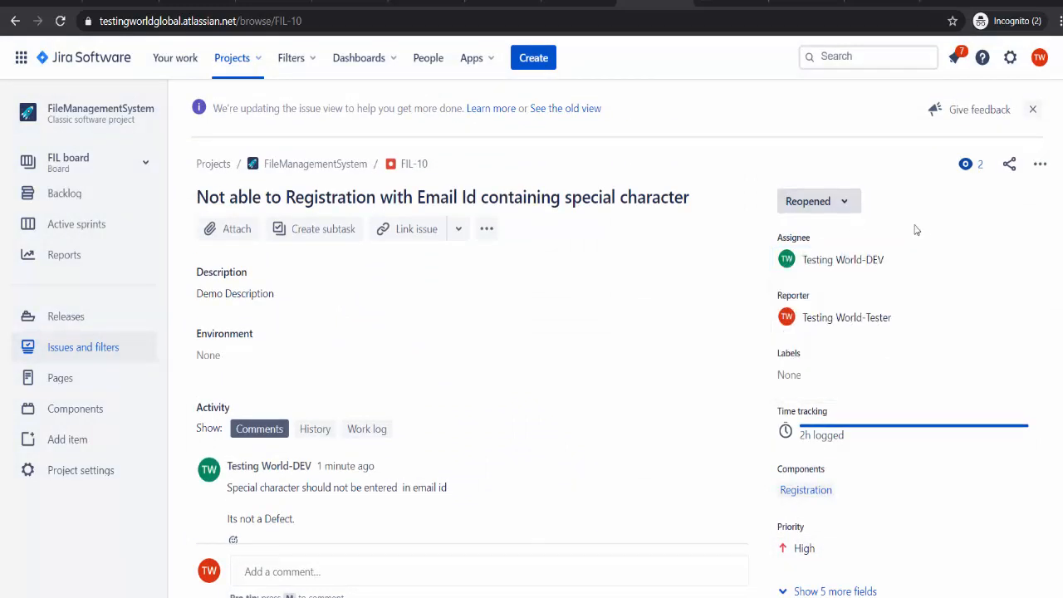
scroll(down, 3)
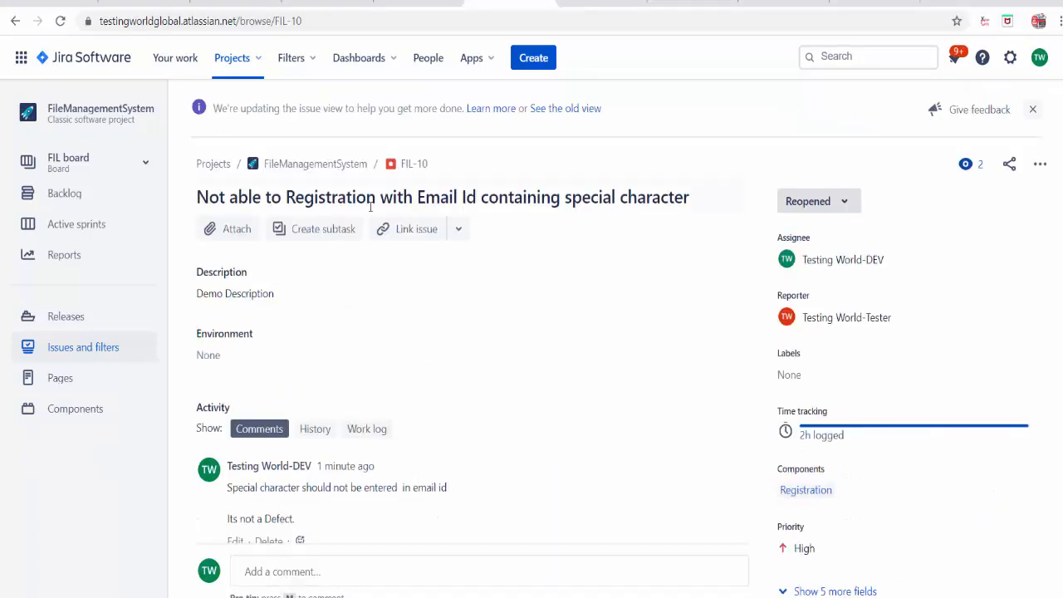
mouse_move(385, 137)
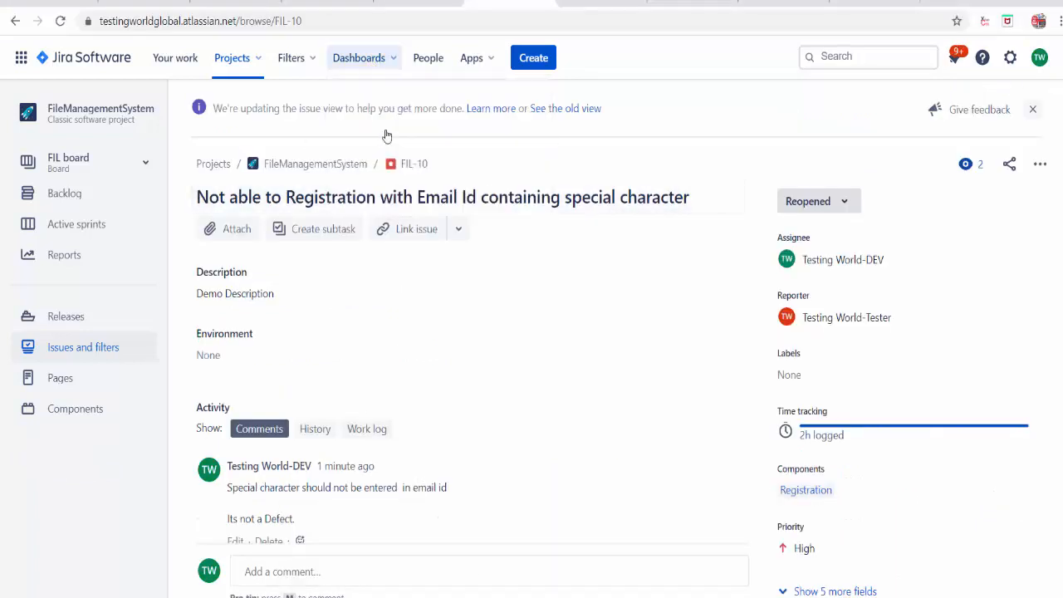
click(359, 56)
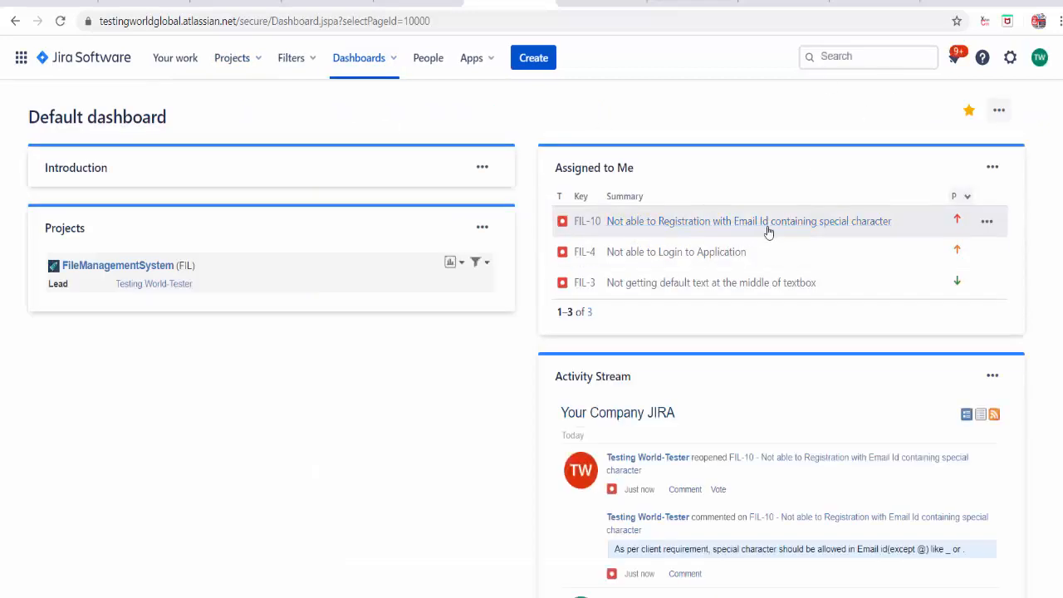
click(747, 220)
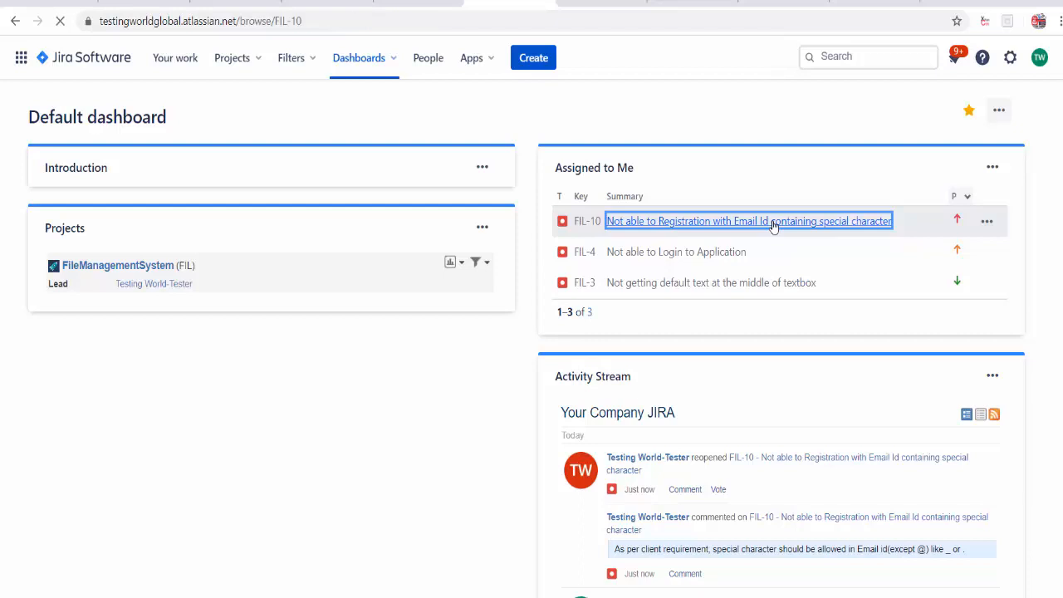
click(748, 221)
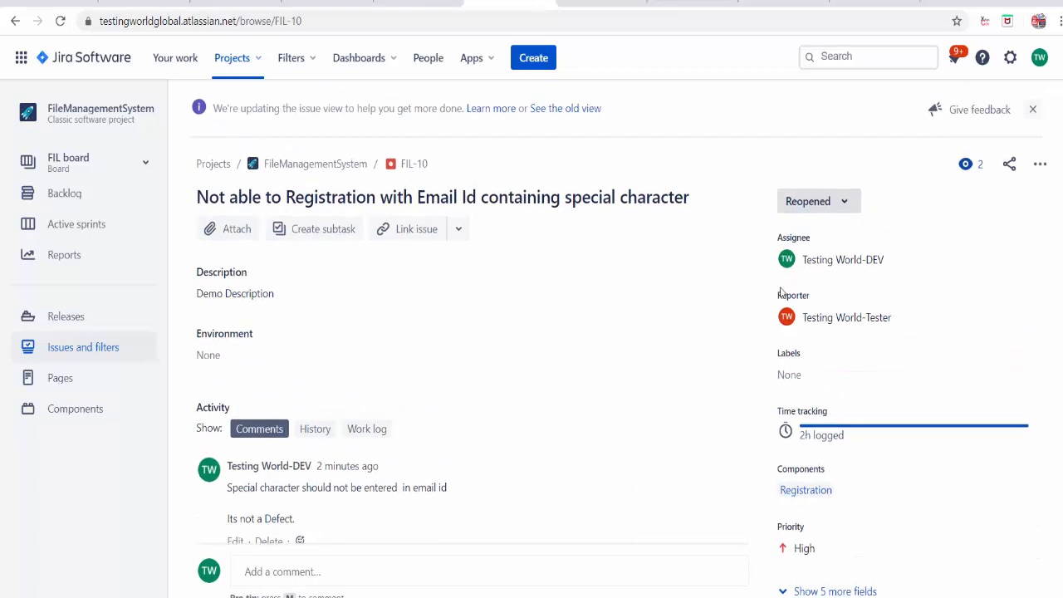
Move FIL-10 to In Progress, then start resolving it
click(817, 201)
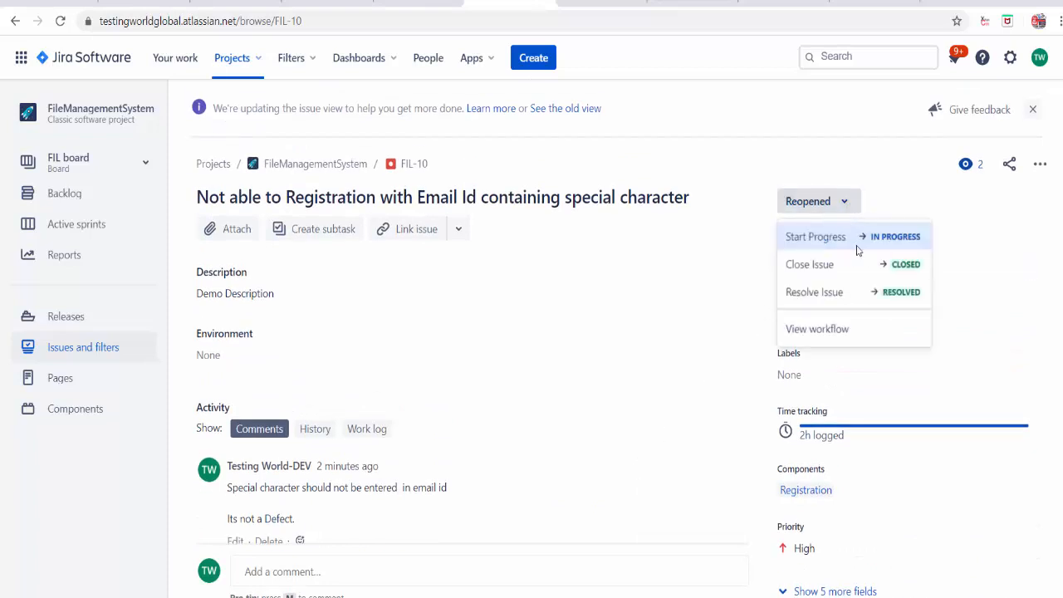
click(813, 235)
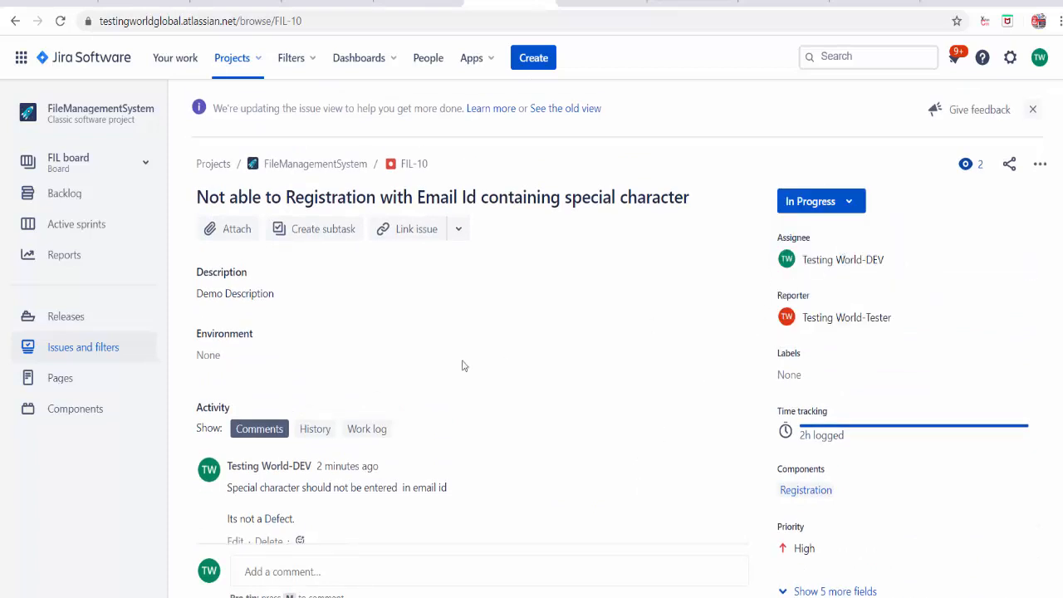
mouse_move(429, 375)
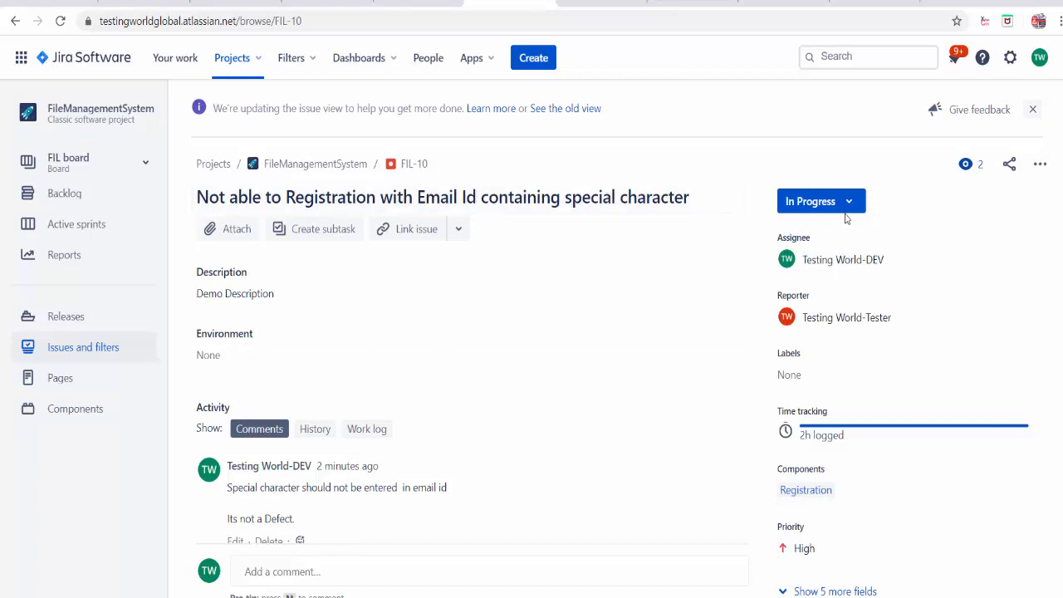
click(820, 201)
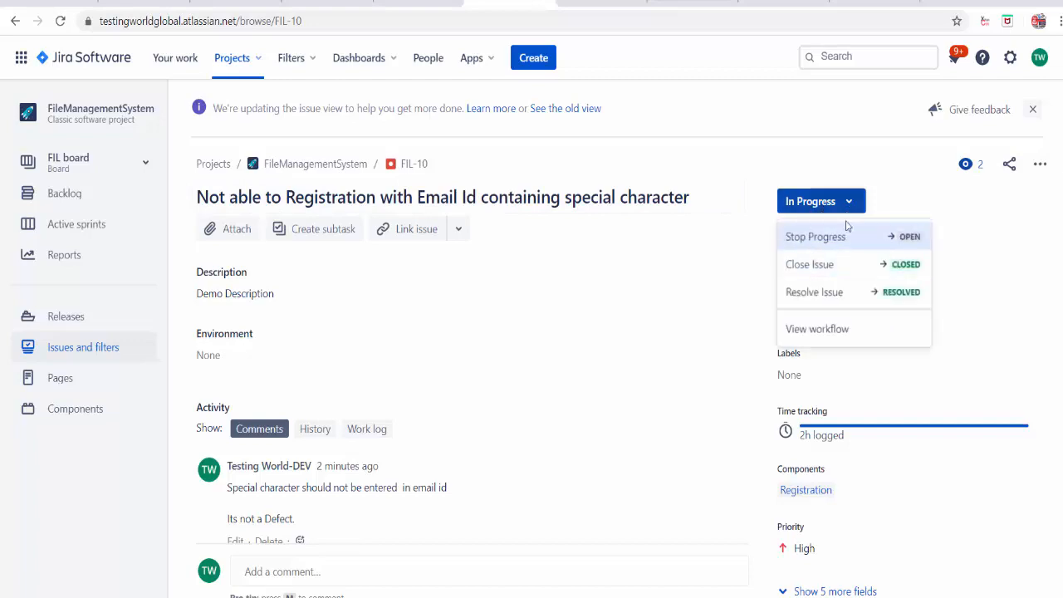
click(814, 292)
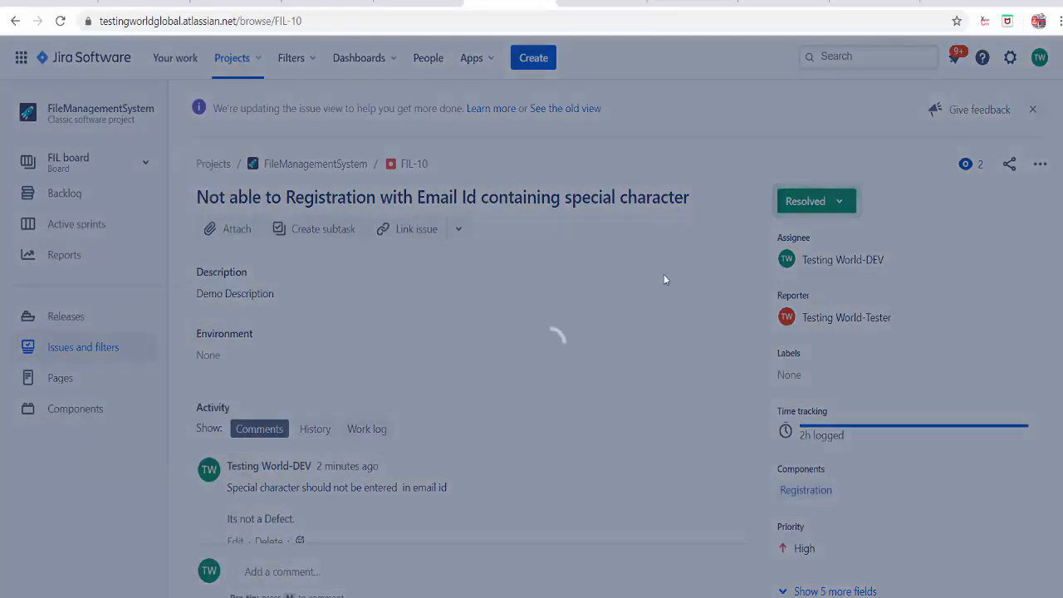
Log 12 time spent and resolve FIL-10 with the comment 'Fixed, Will be available in next build'
click(352, 188)
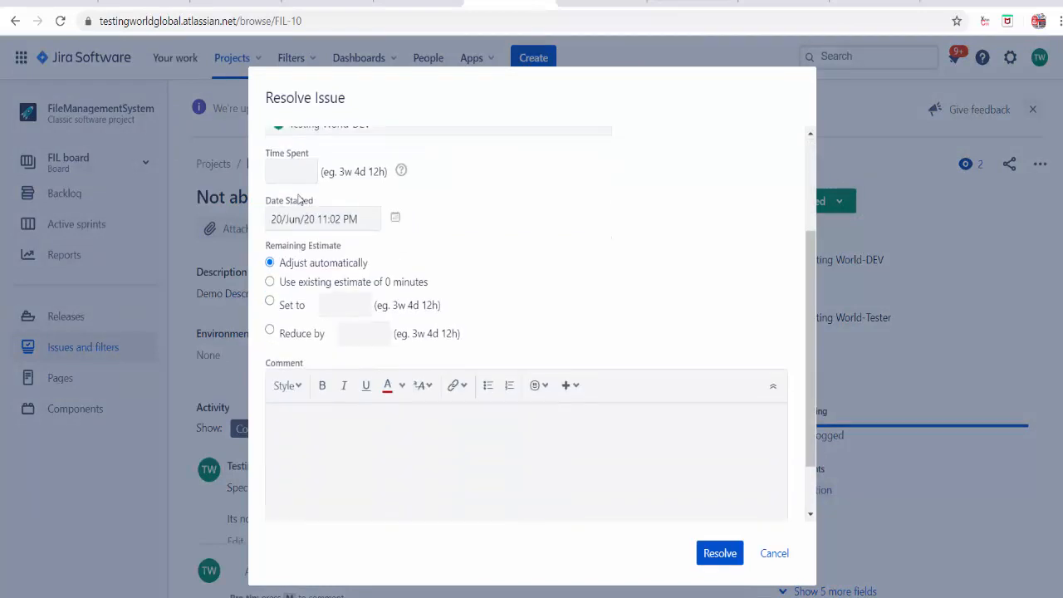
text(12)
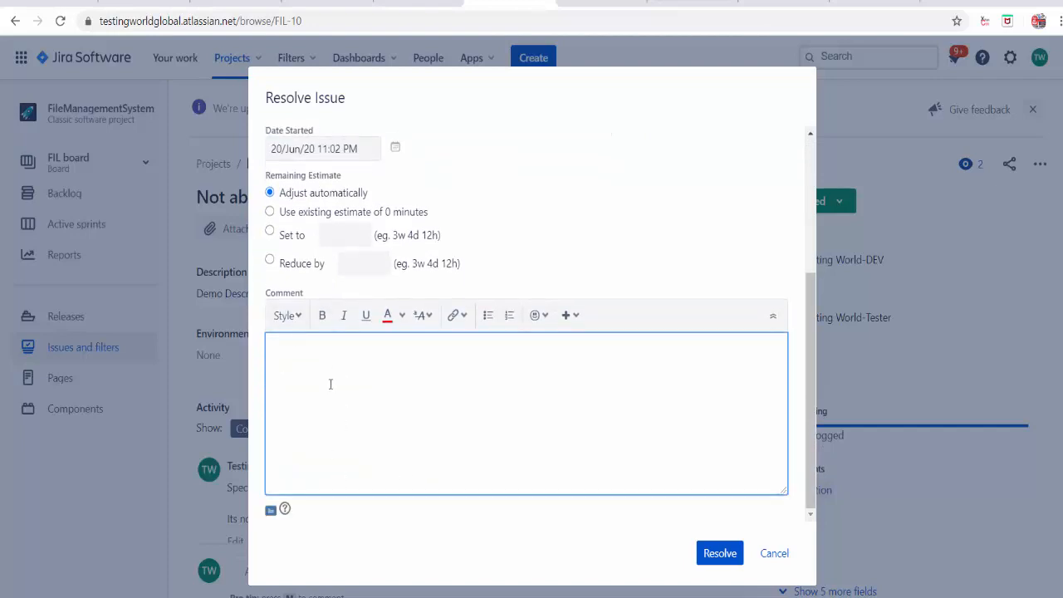
text(Fixed, W)
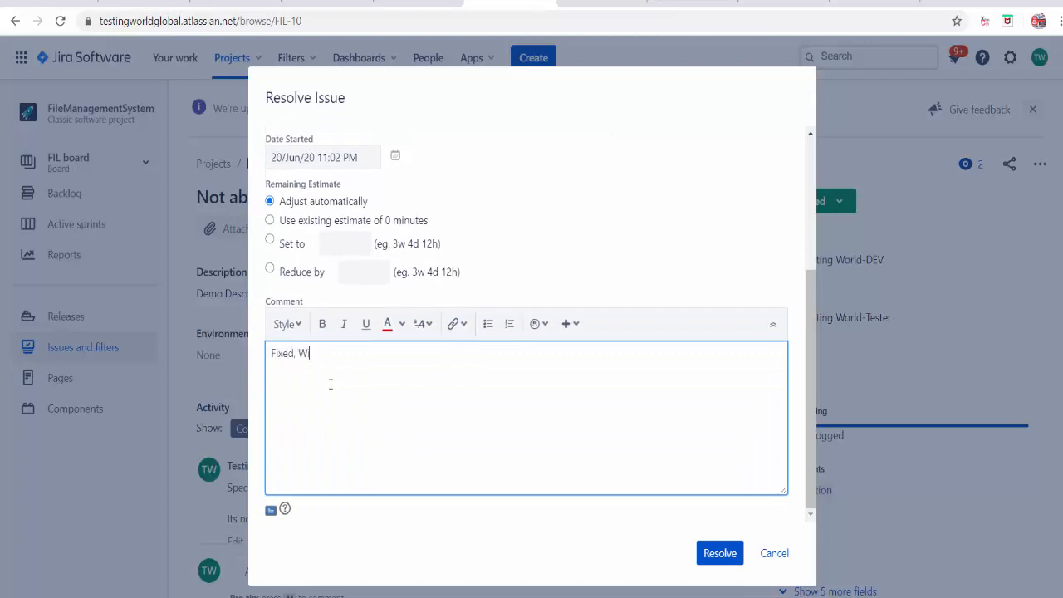
text(ill be available in next b)
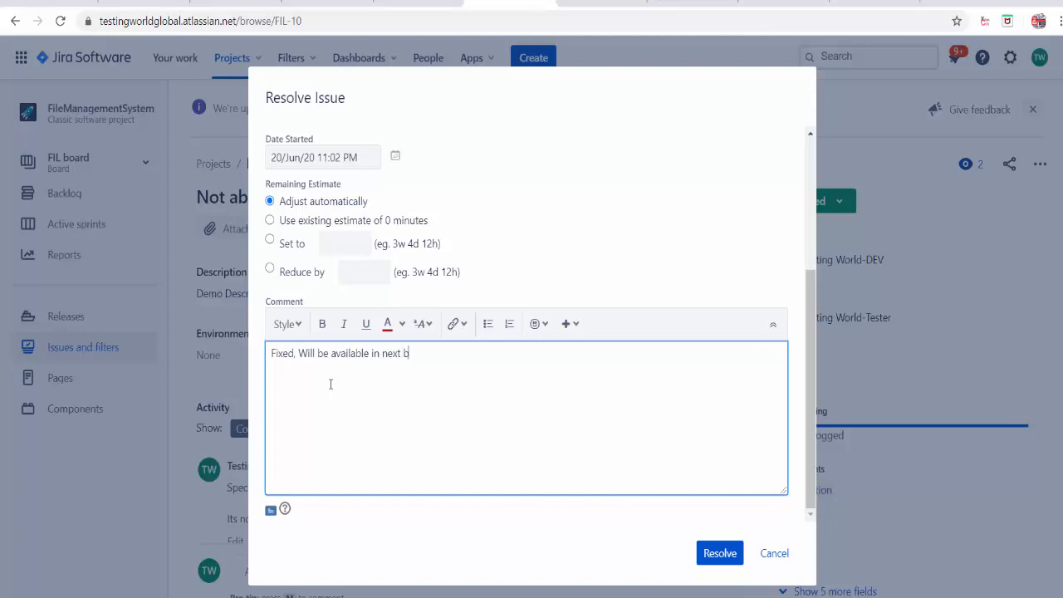
text(uild)
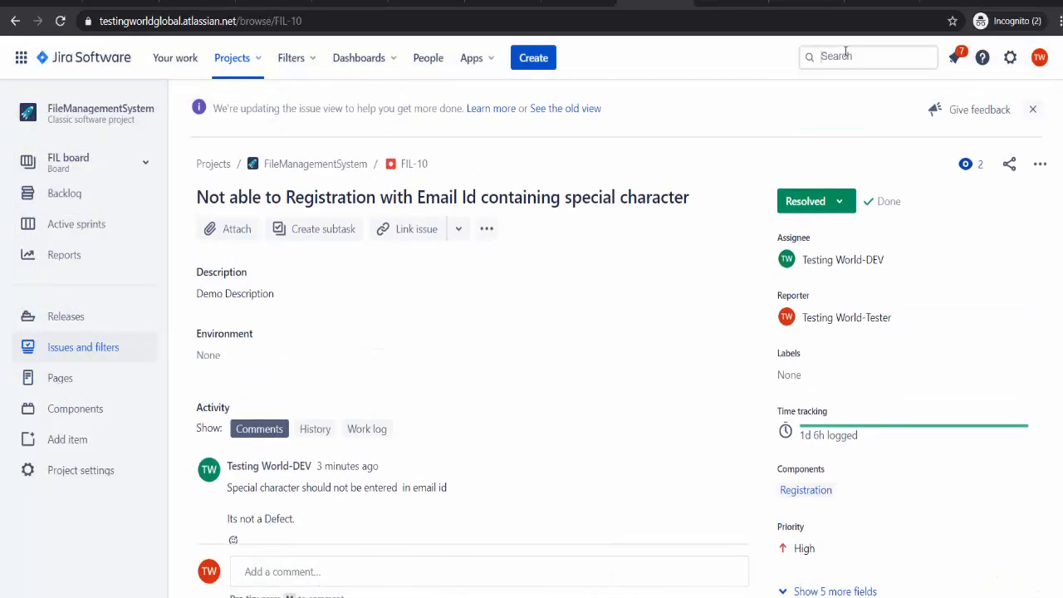
Reopen FIL-10 from recently viewed issues and review the developer's fix comment
click(867, 57)
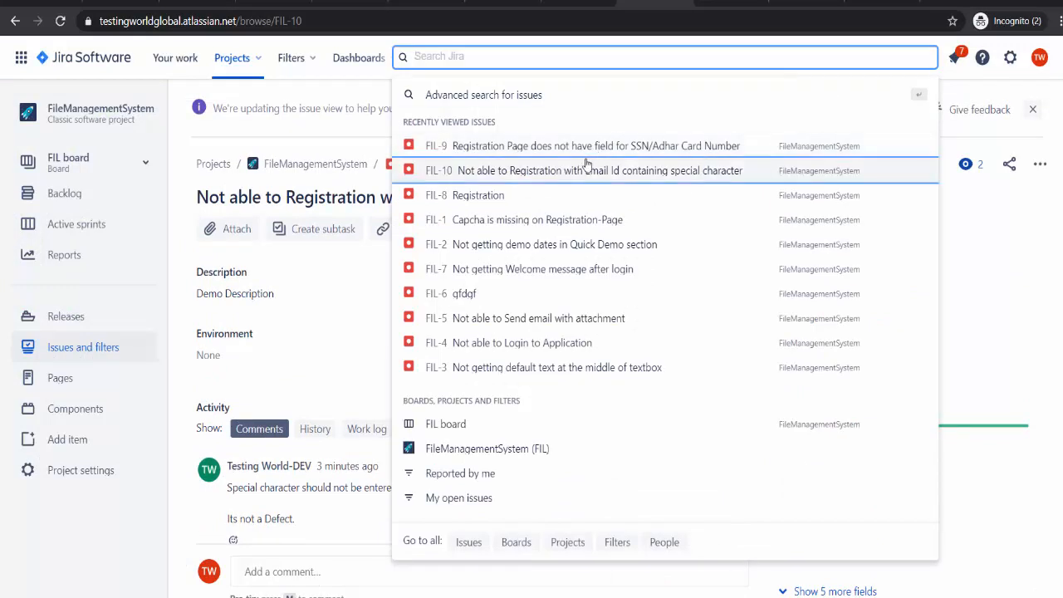
click(600, 170)
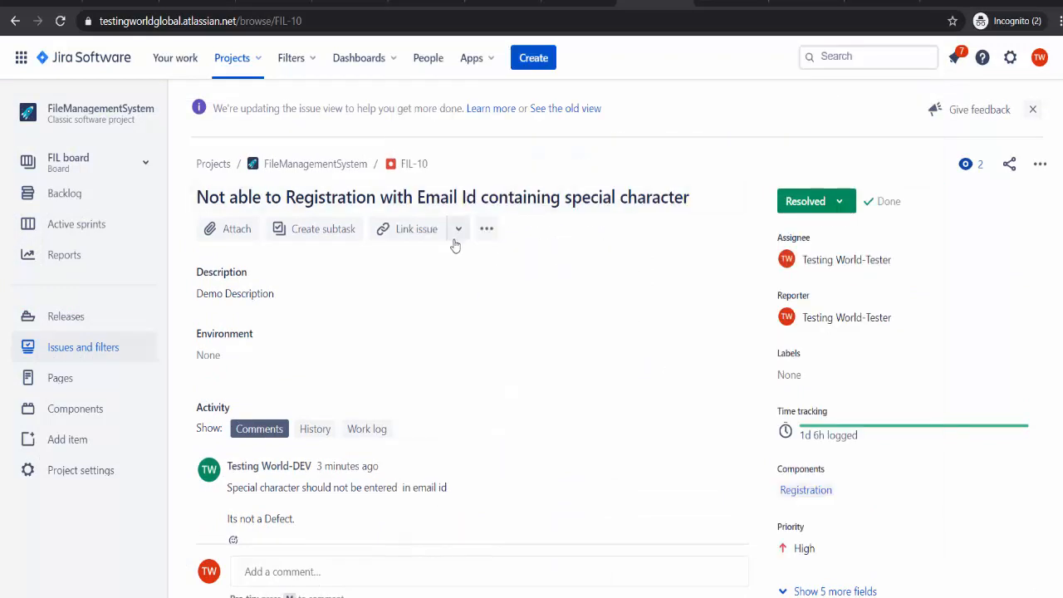
scroll(down, 3)
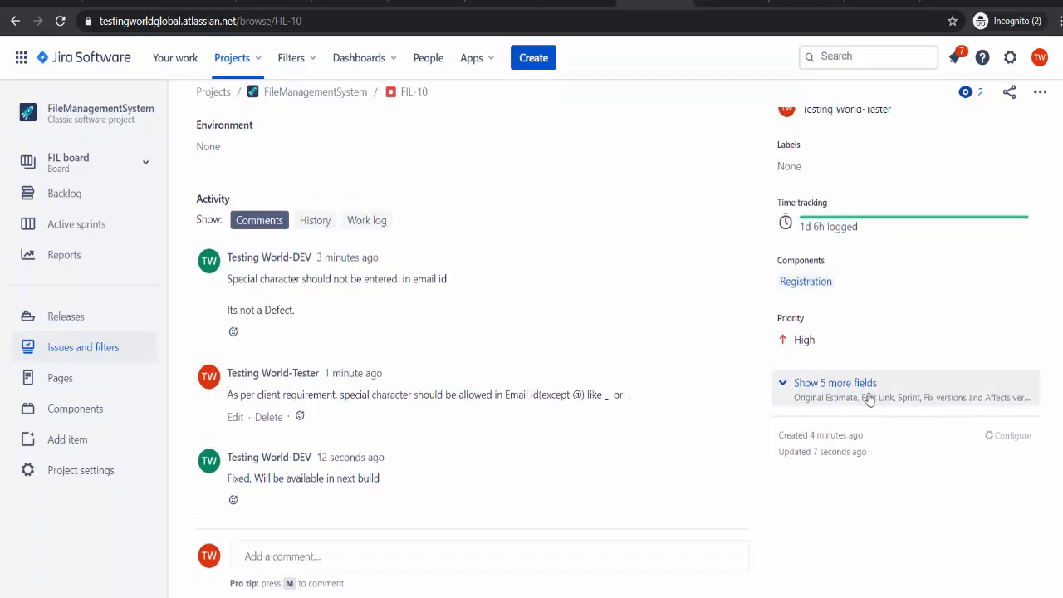
Transition FIL-10 to Closed with the tester assigned
click(810, 201)
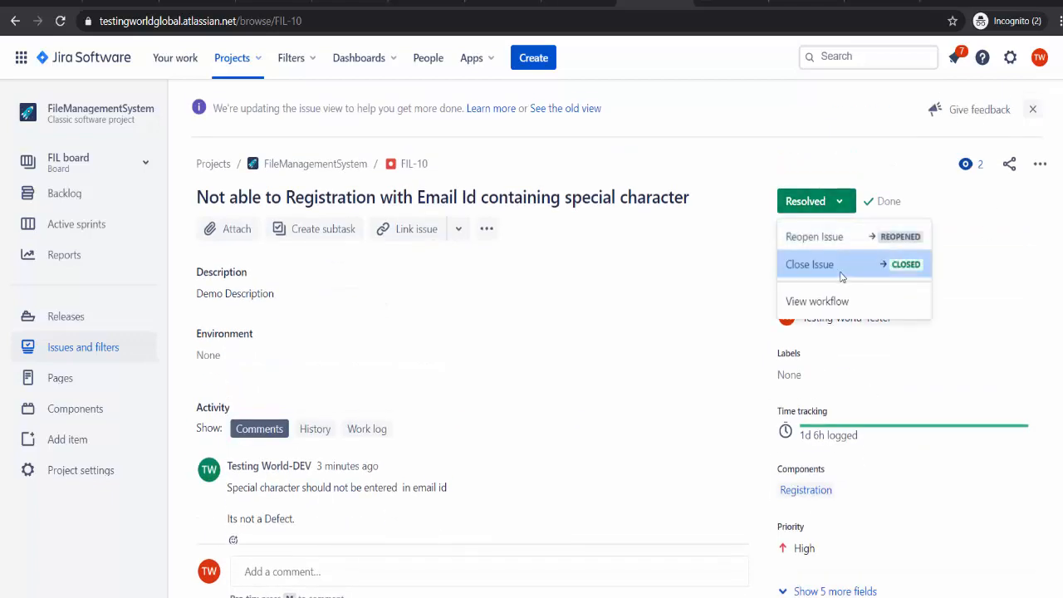
click(808, 264)
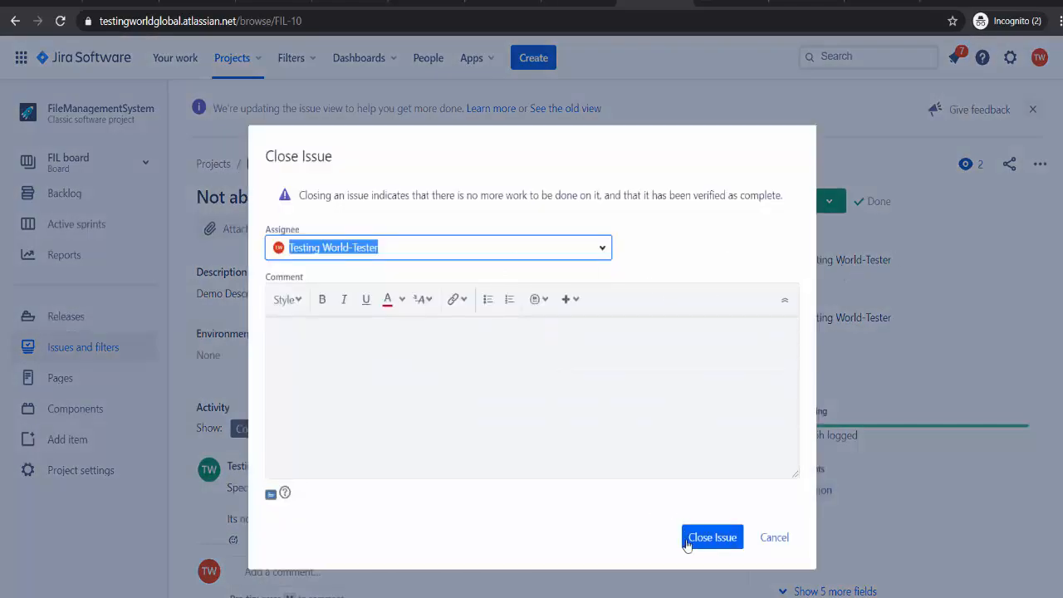
click(711, 538)
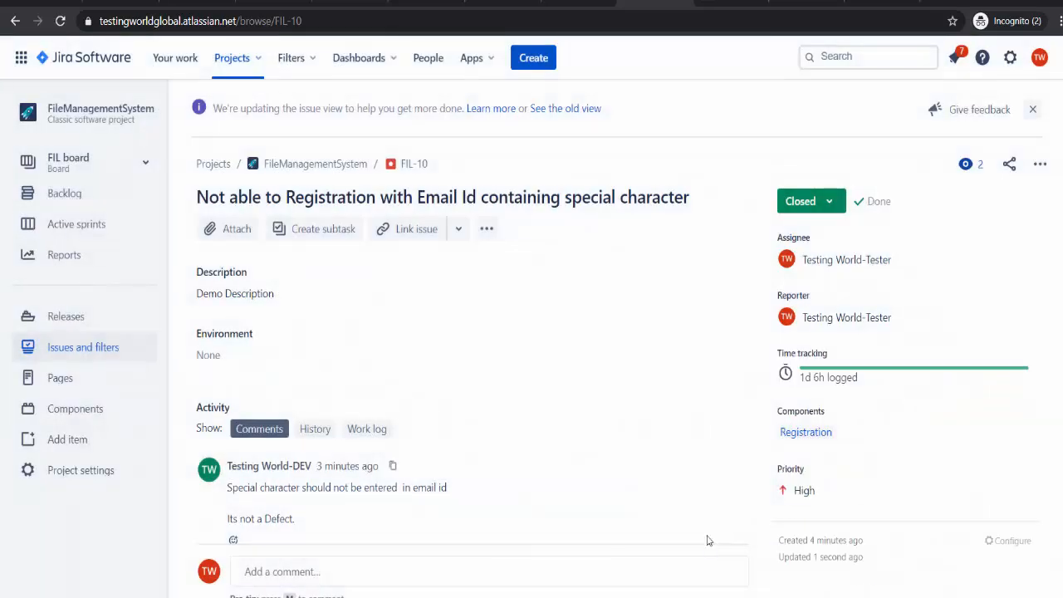